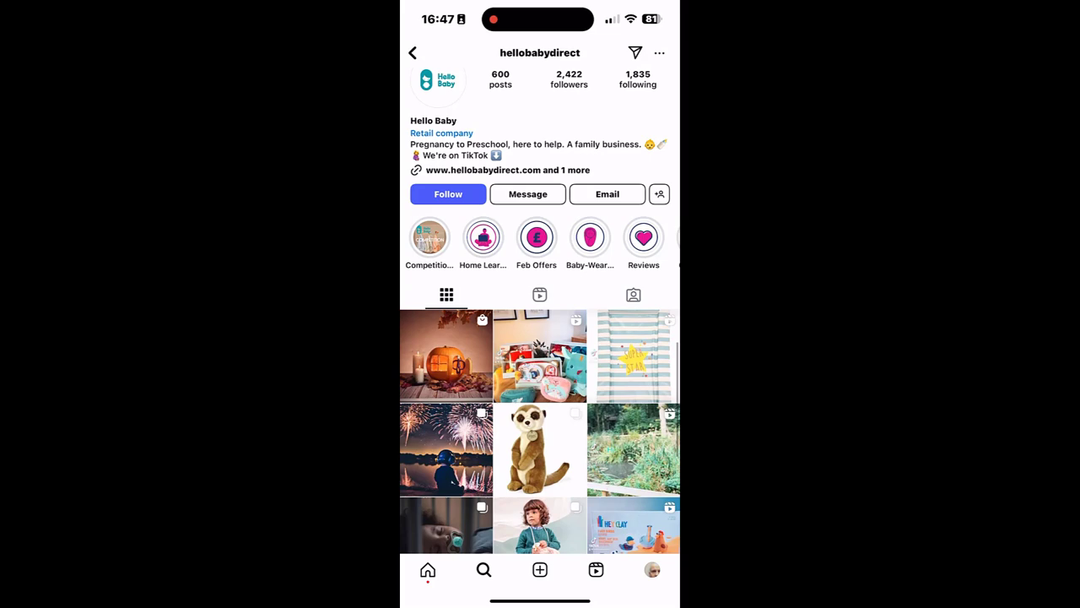
View the Halloween pumpkin post's tagged starter kit on the store website, then reach the reel's product tags.
click(445, 354)
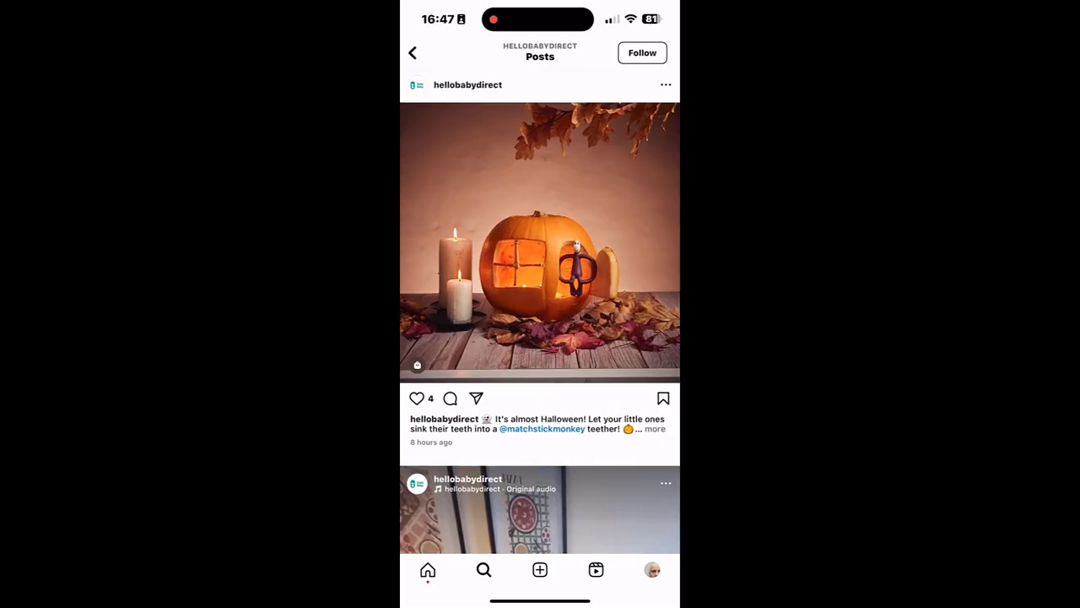
click(417, 365)
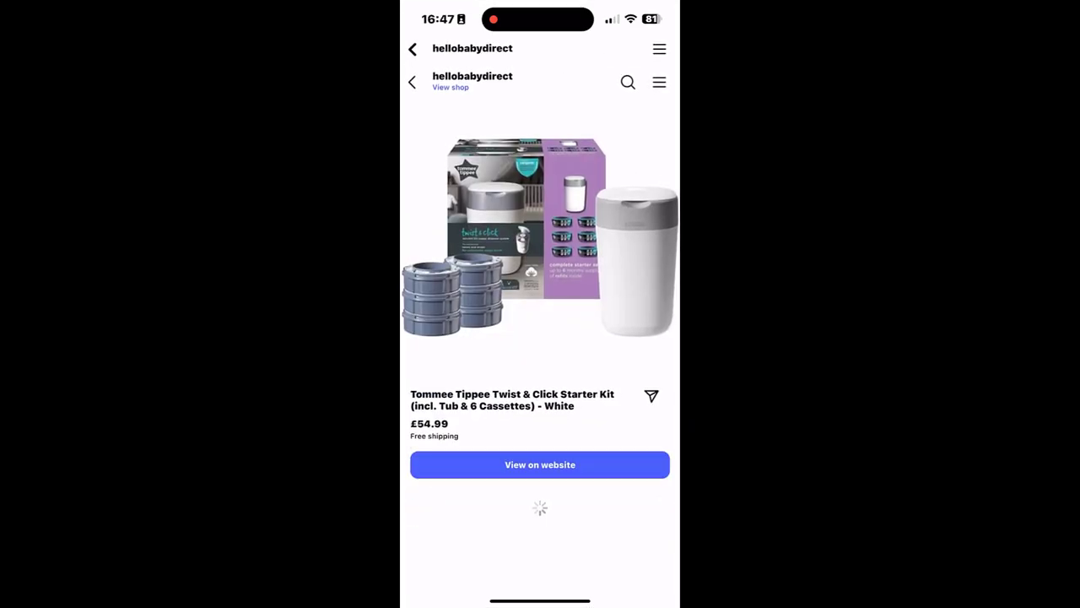
click(541, 464)
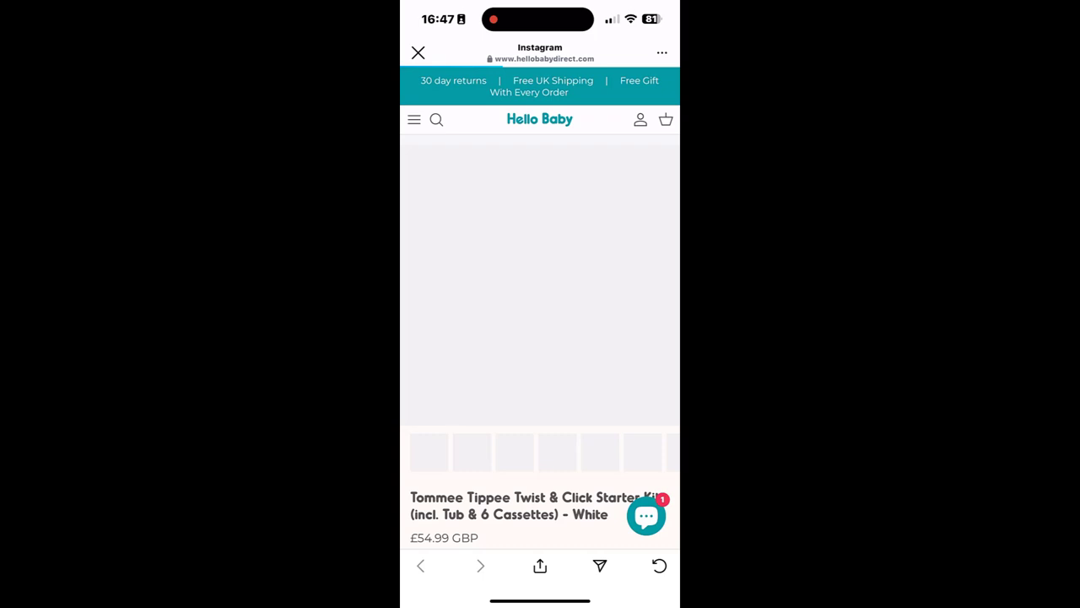
click(419, 52)
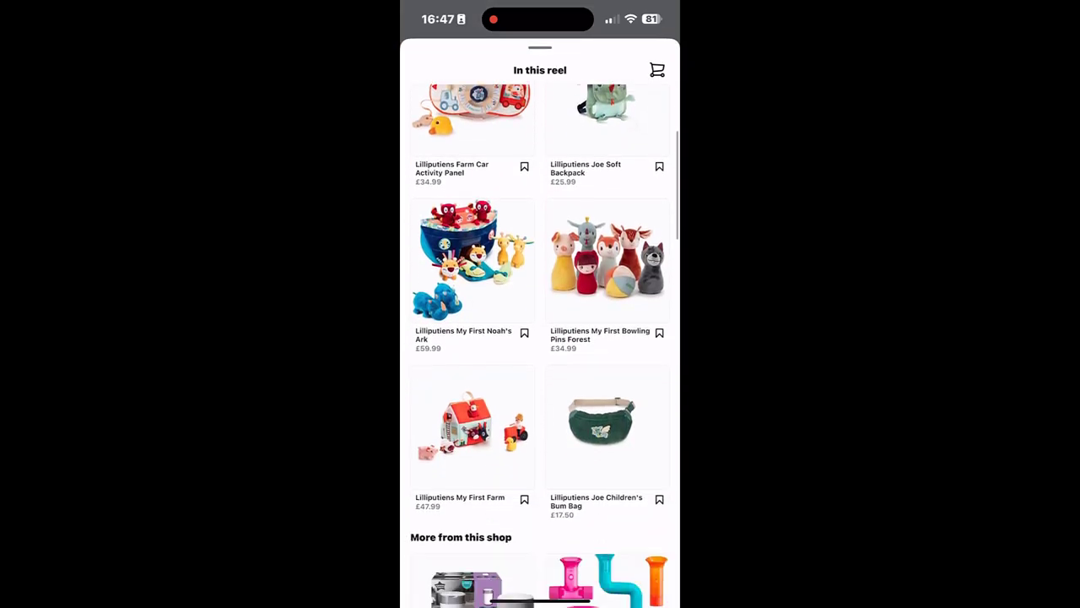
scroll(up, 3)
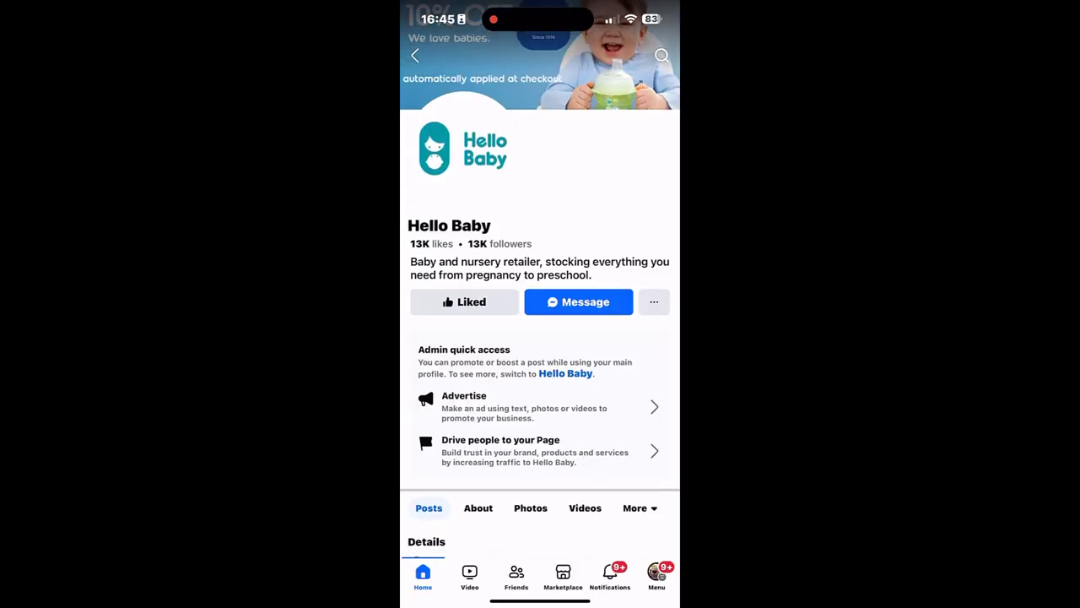
Find the Halloween pumpkin post and view the teething toy tagged in its photo.
scroll(down, 3)
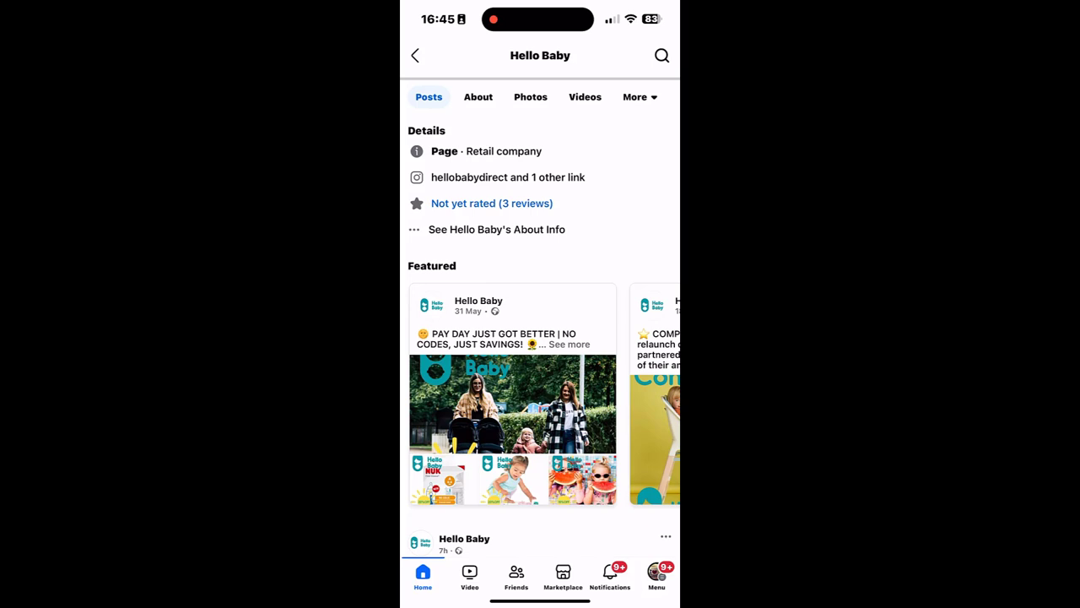
scroll(up, 3)
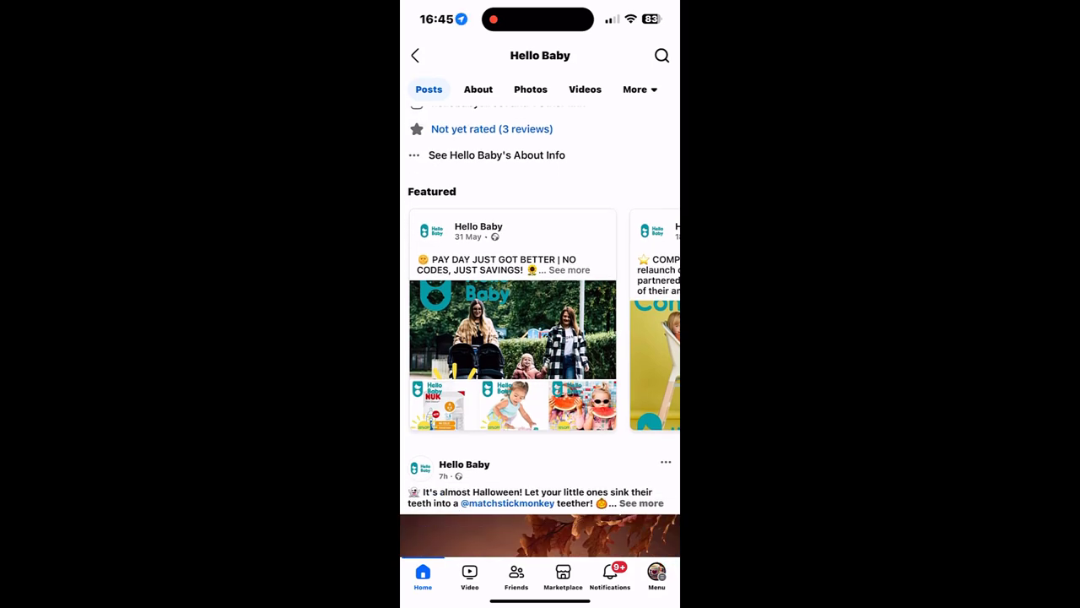
scroll(down, 3)
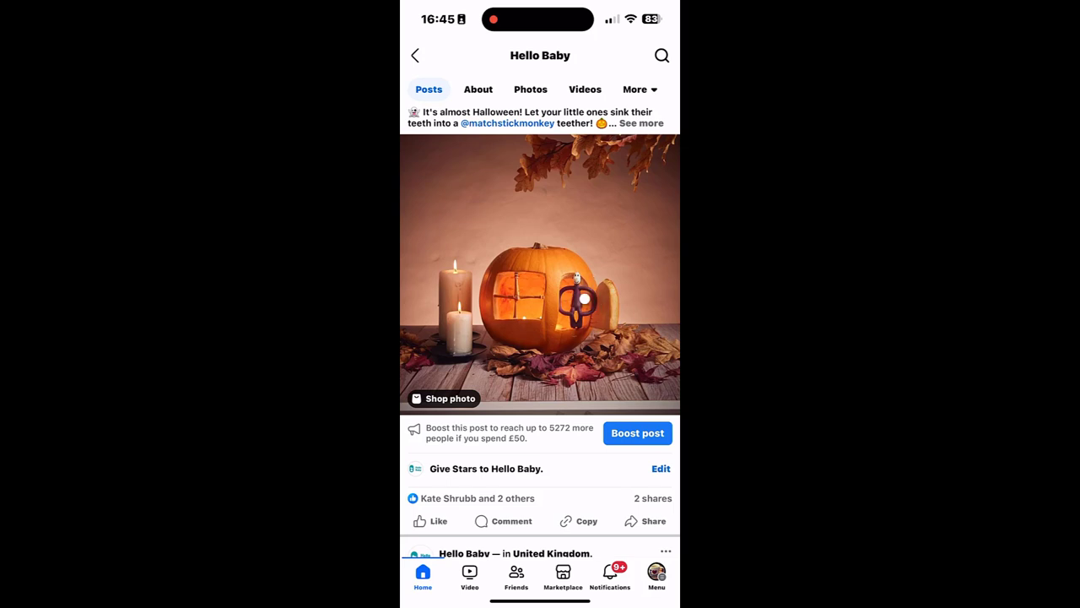
click(442, 399)
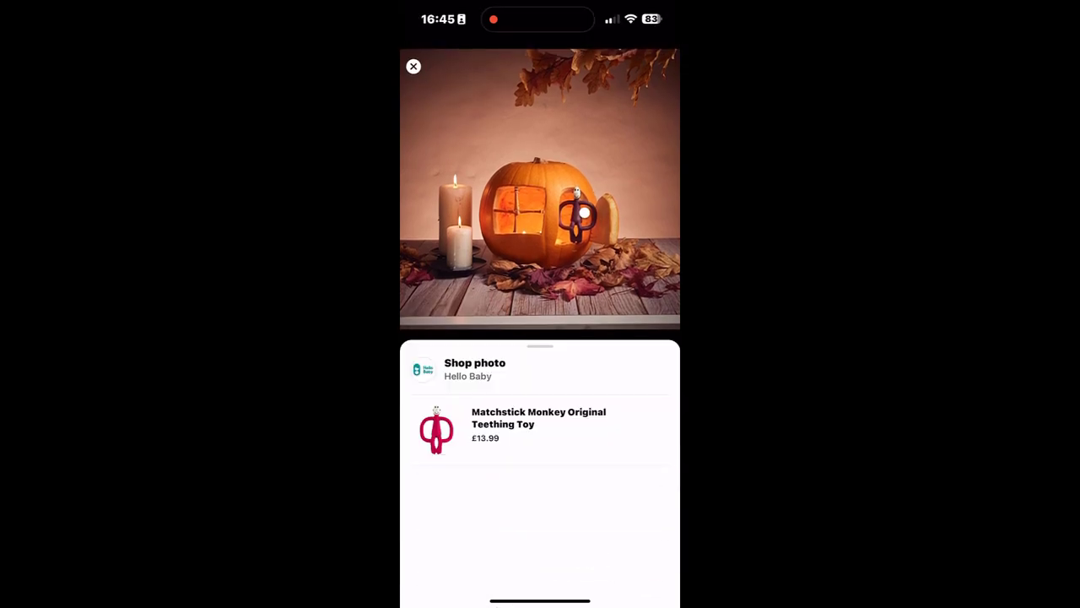
click(412, 66)
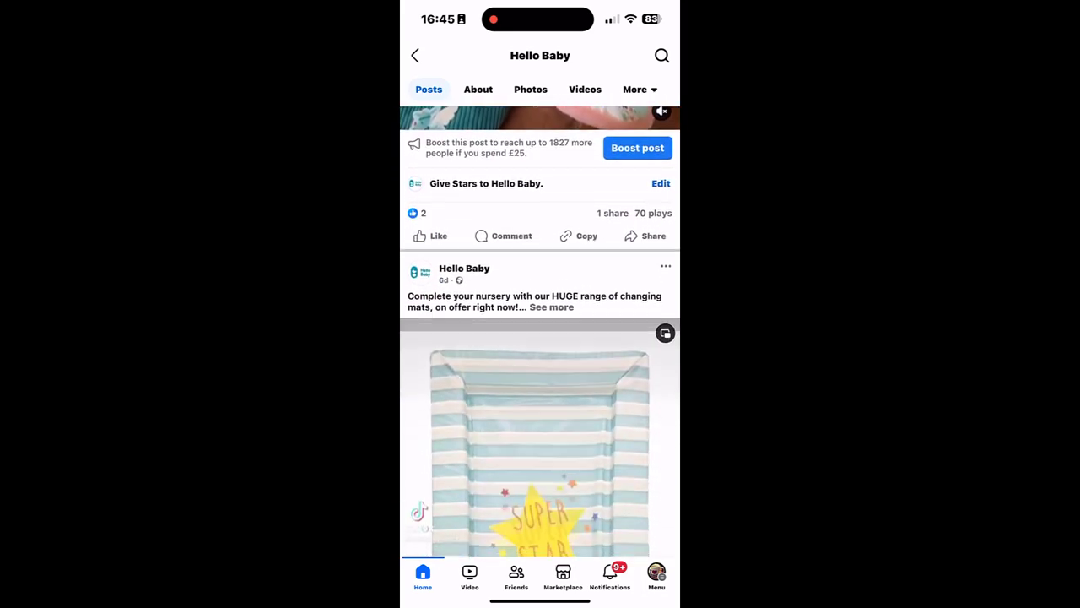
Scroll to the post with the tagged infant hearing protection earmuffs.
scroll(down, 3)
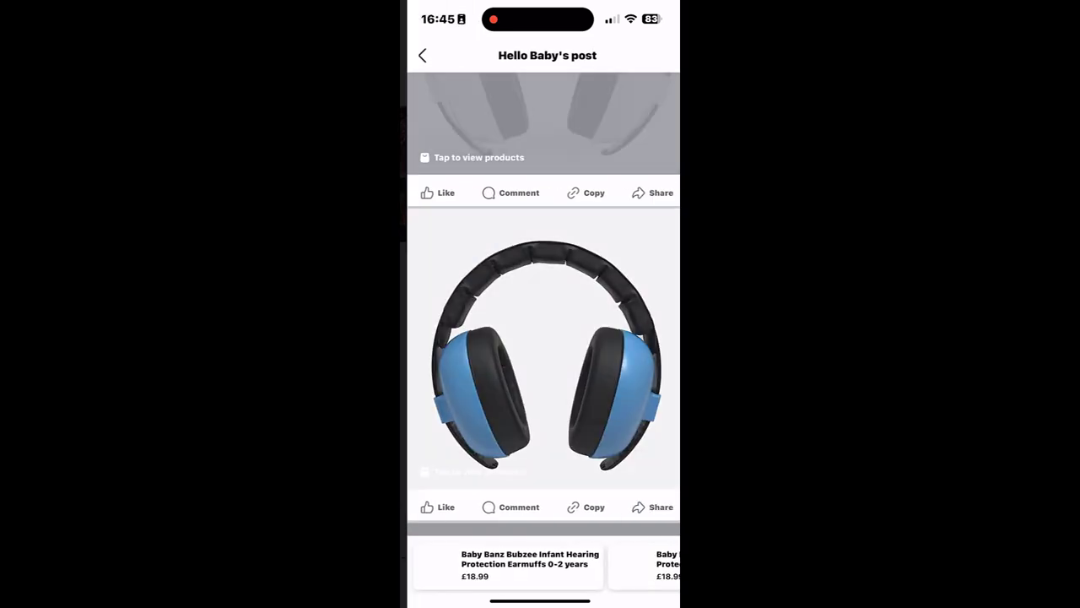
scroll(up, 3)
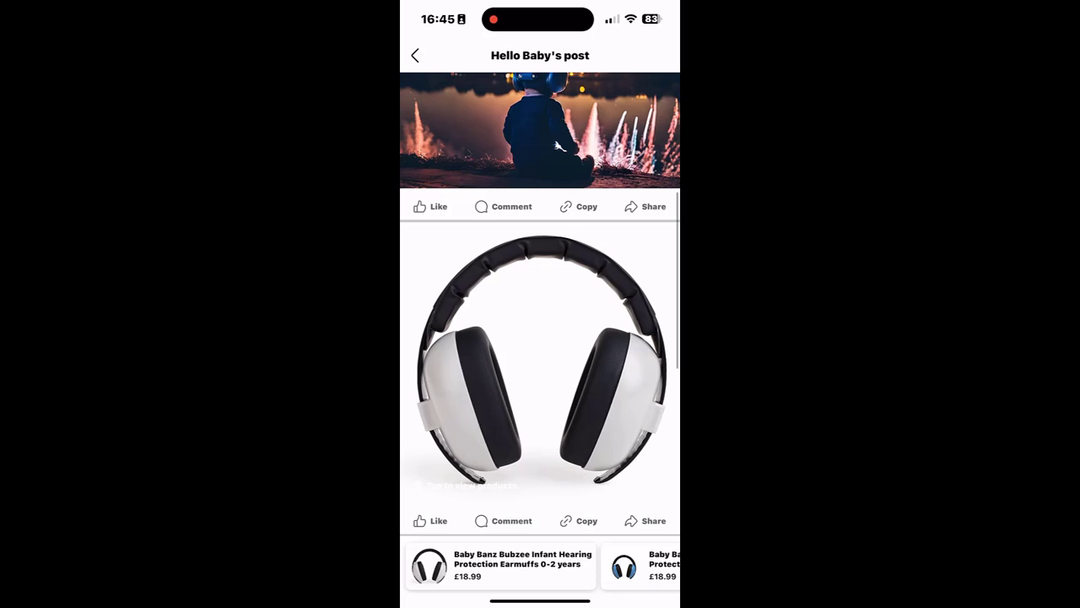
click(540, 363)
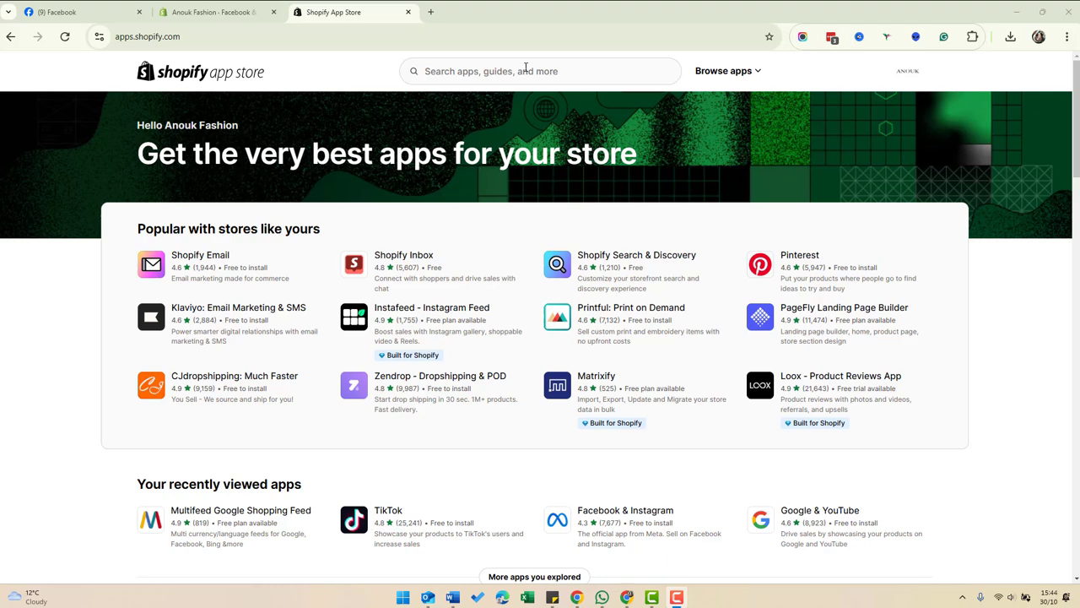
mouse_move(361, 66)
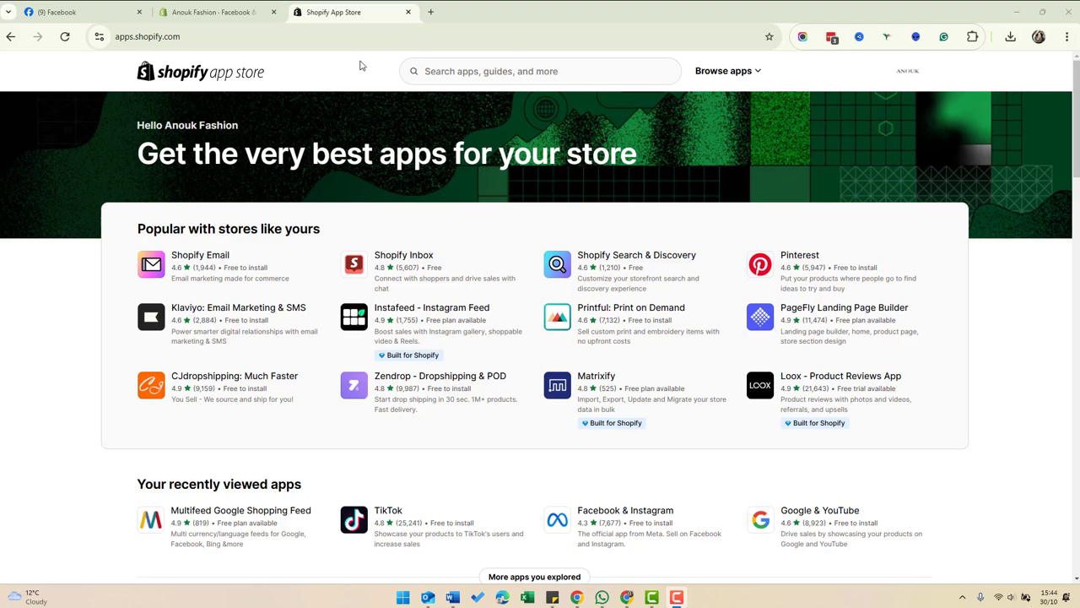
Search the App Store for 'facebook' and open Meta's Facebook & Instagram listing.
click(540, 70)
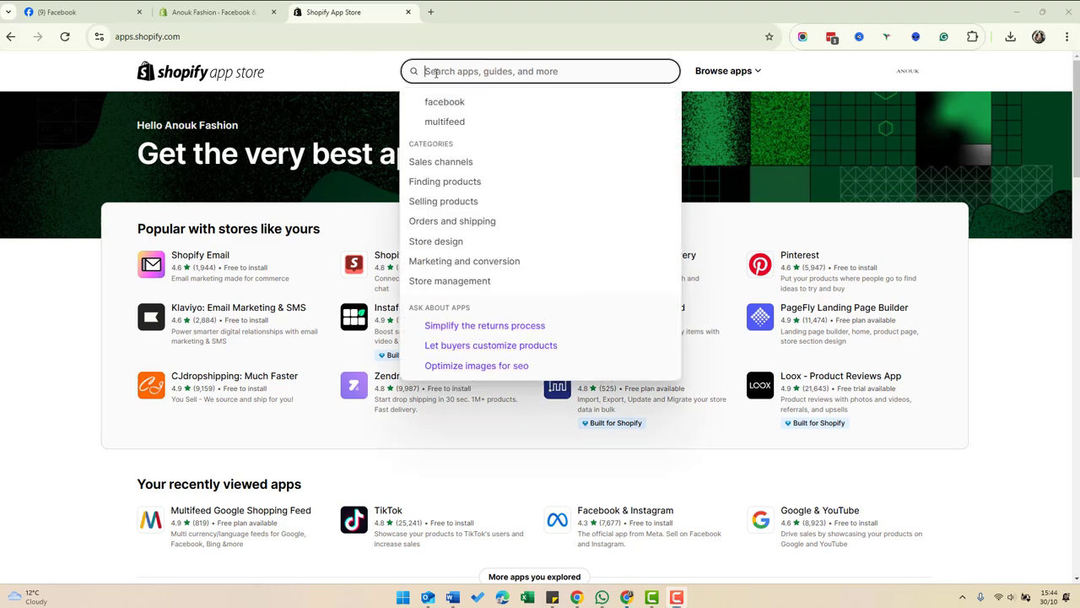
click(446, 102)
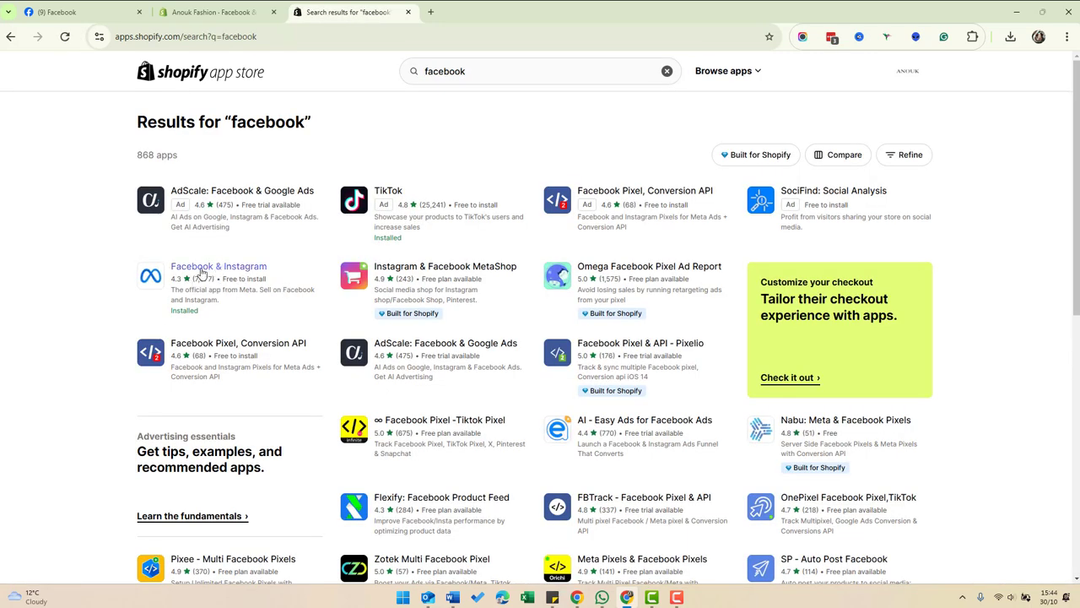
click(220, 267)
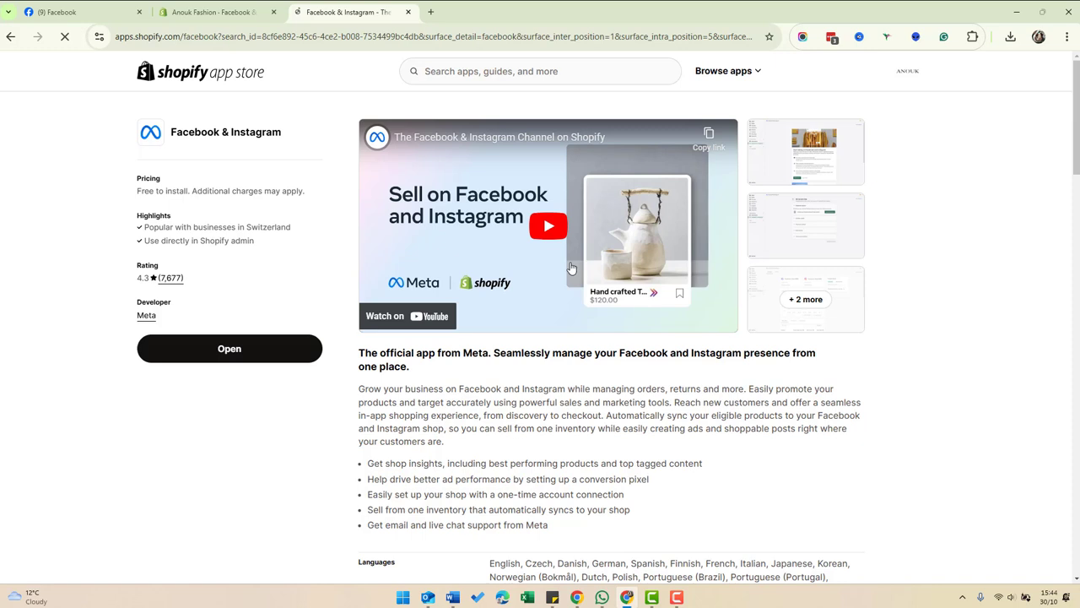
mouse_move(169, 188)
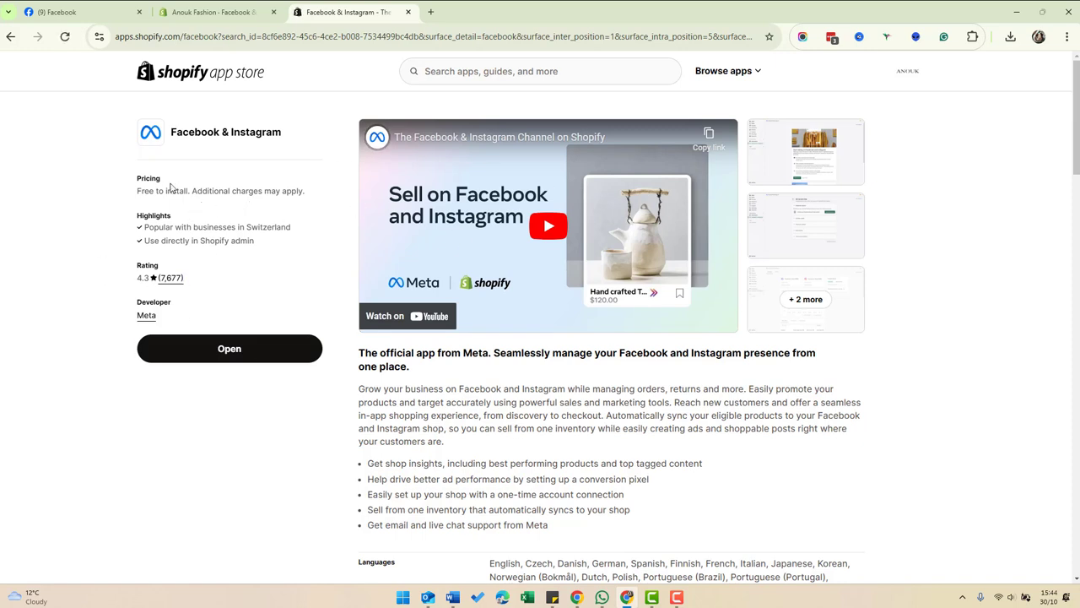
mouse_move(347, 90)
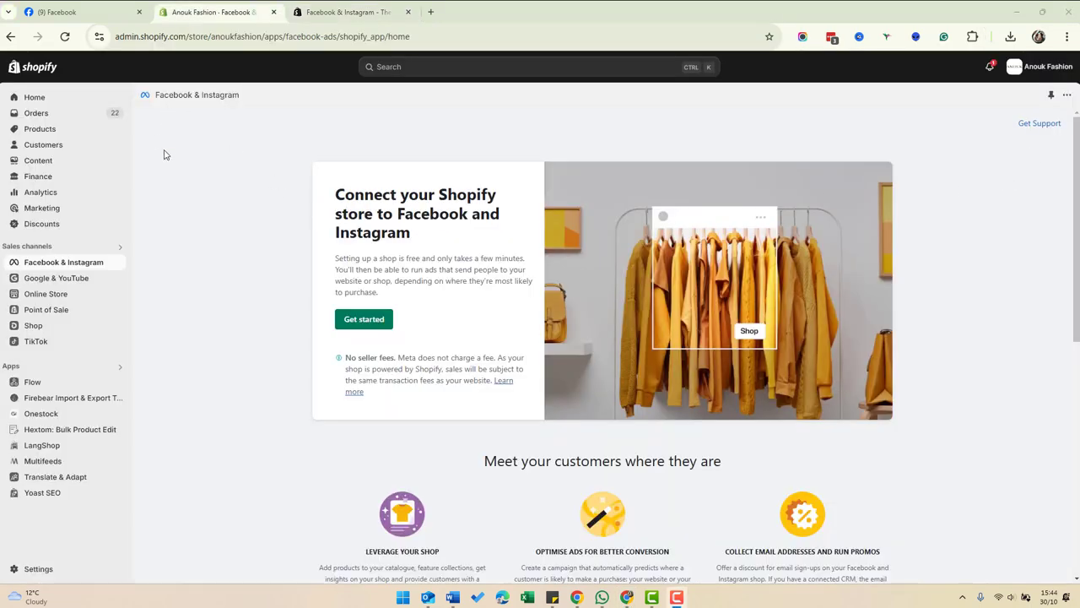
mouse_move(83, 270)
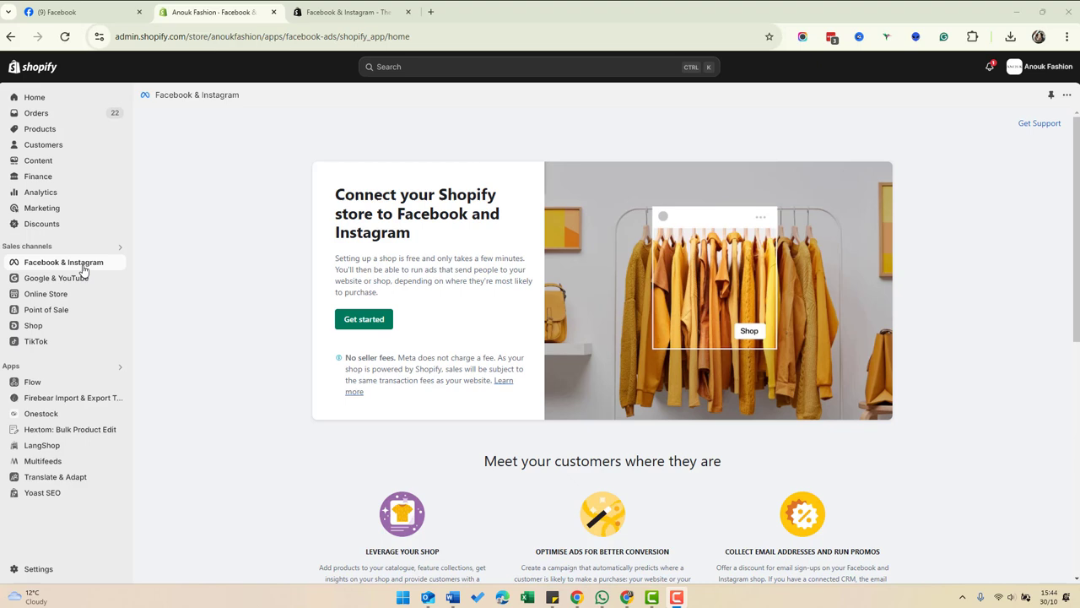
mouse_move(227, 268)
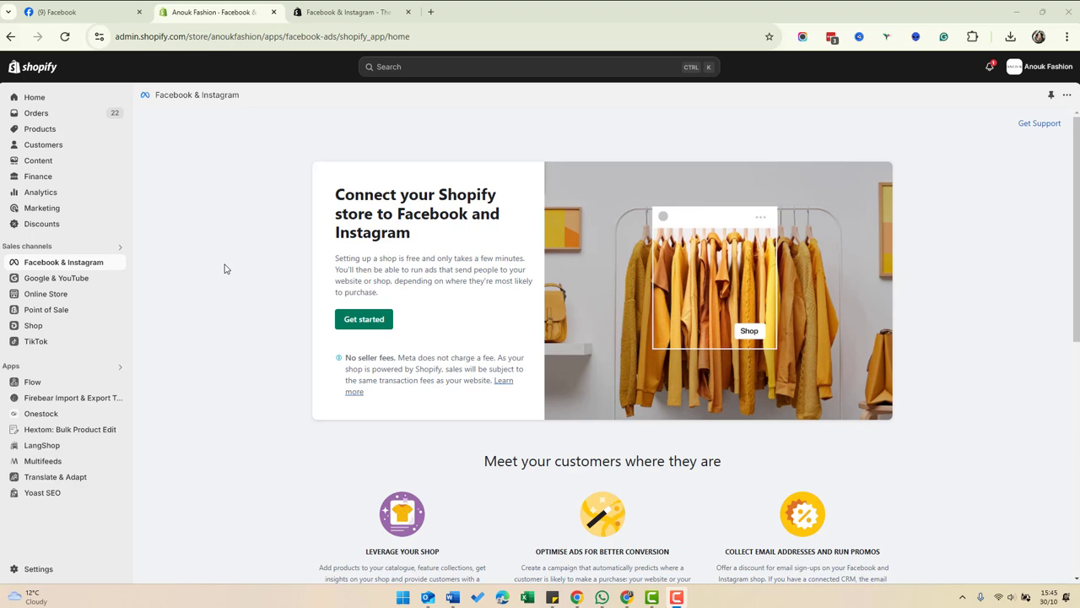
Connect the logged-in Facebook account and link the VendLab Instagram account and Page.
click(365, 319)
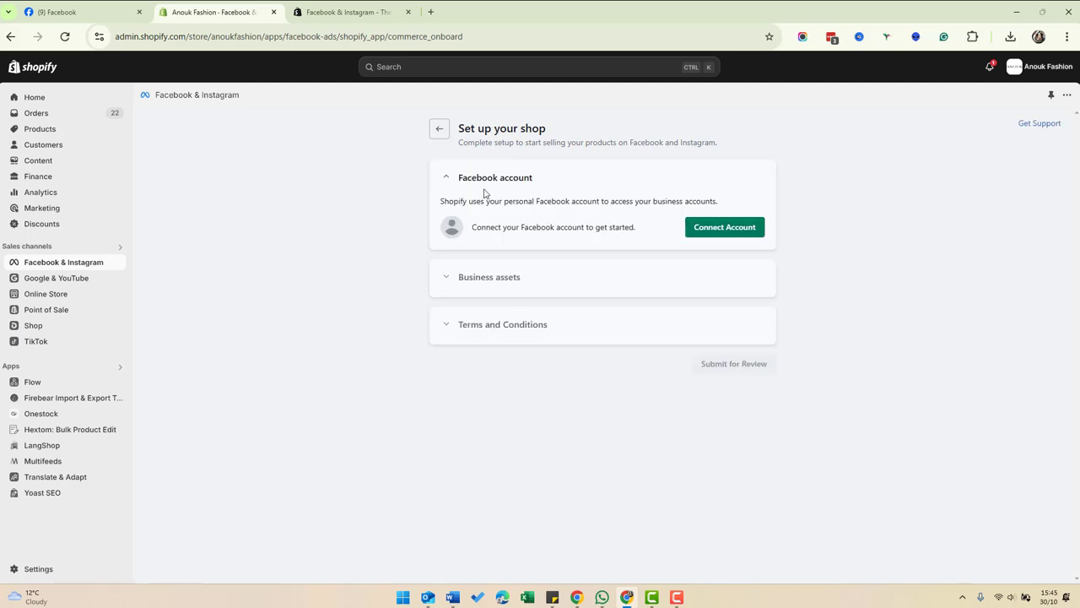
mouse_move(601, 230)
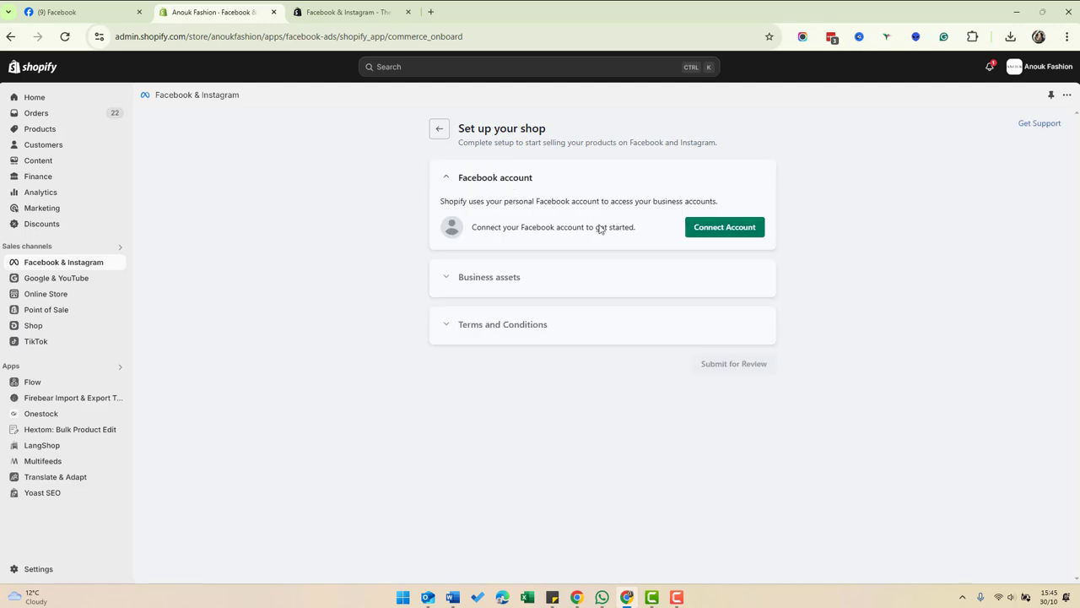
click(724, 226)
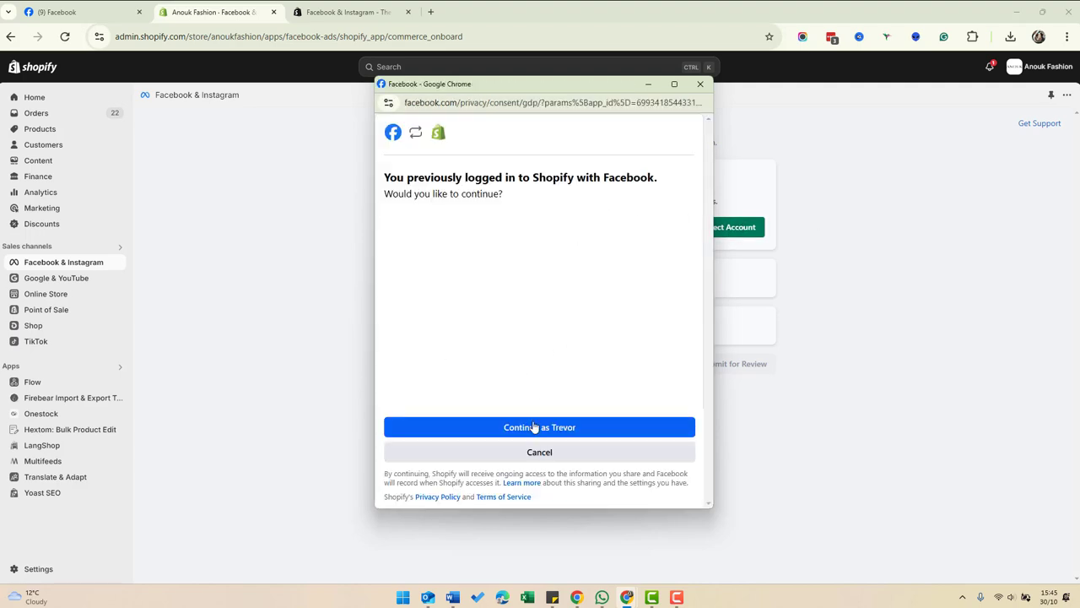
click(540, 427)
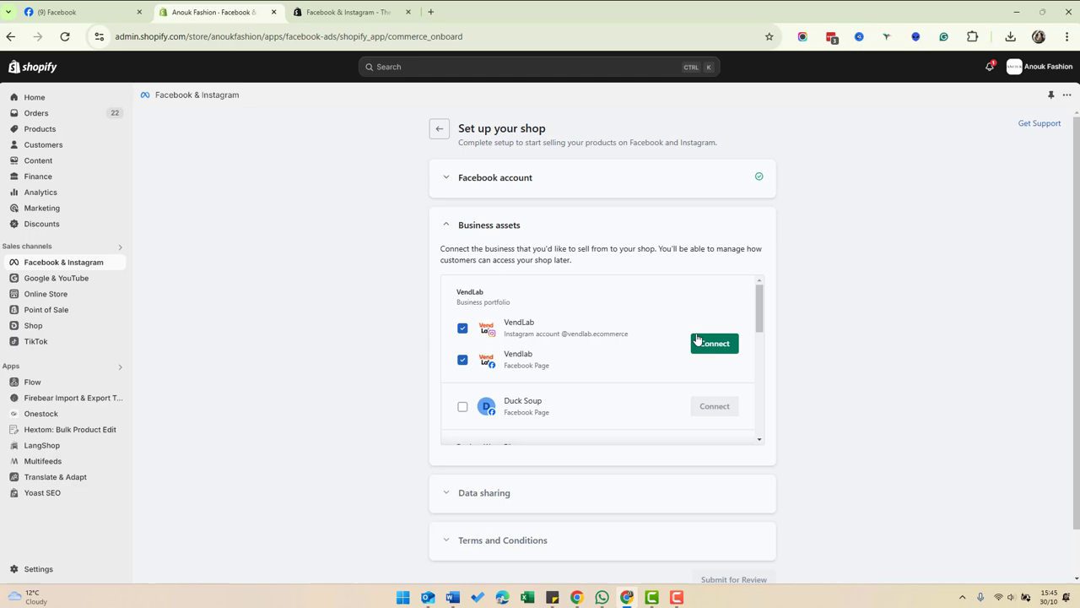
mouse_move(541, 329)
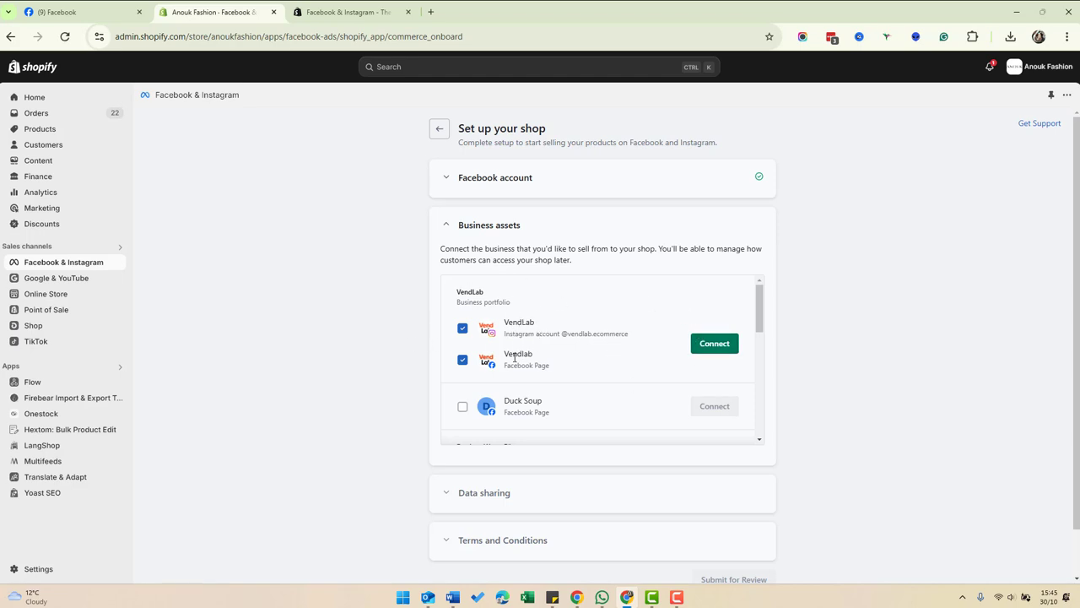
mouse_move(716, 370)
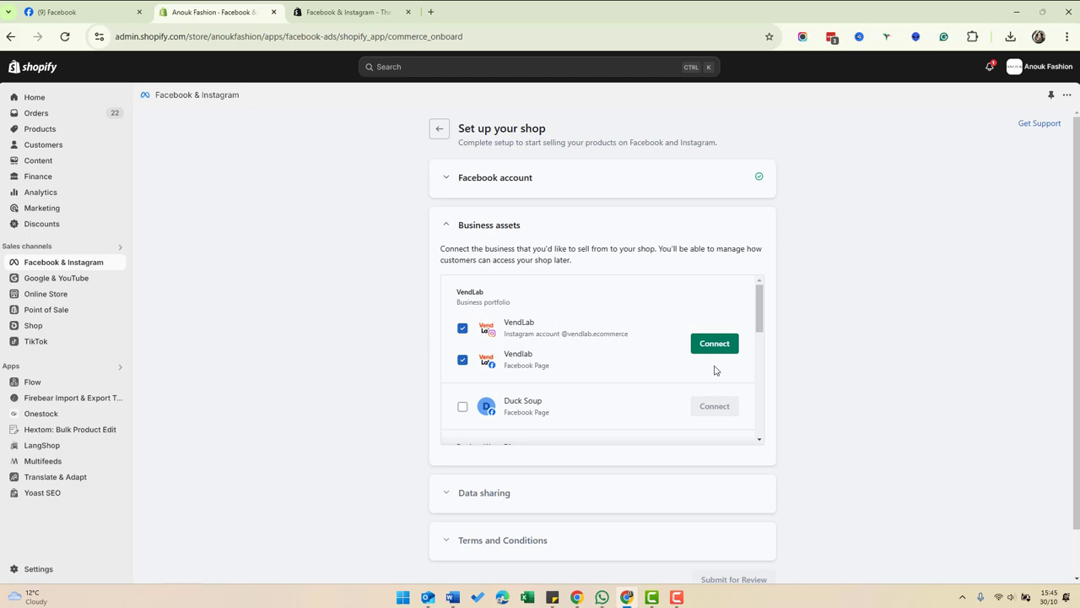
click(714, 343)
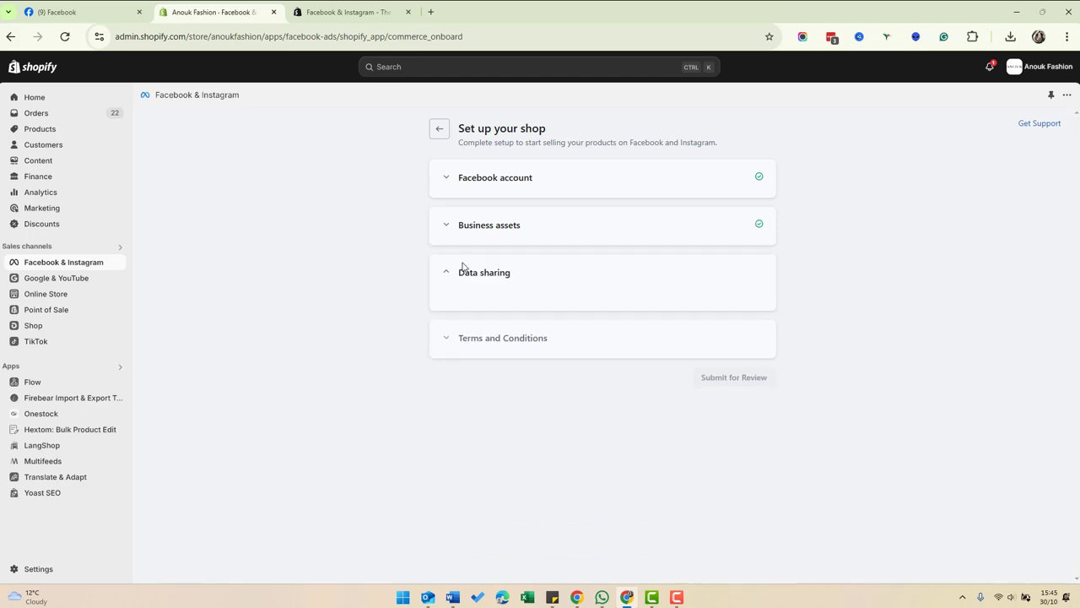
Enable data sharing with the Maximum preference and save it.
click(484, 272)
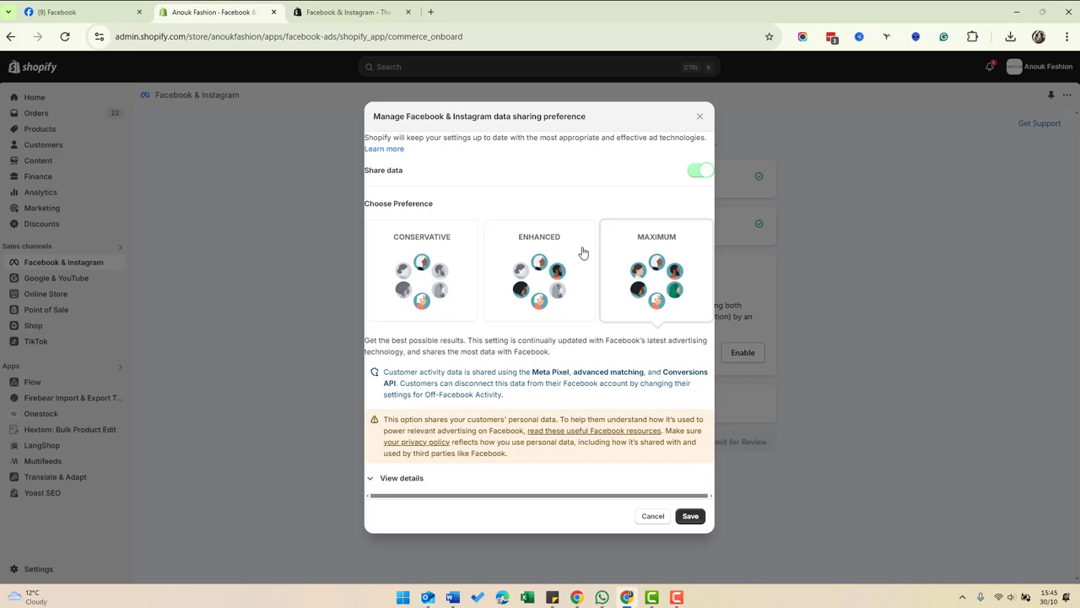
click(689, 516)
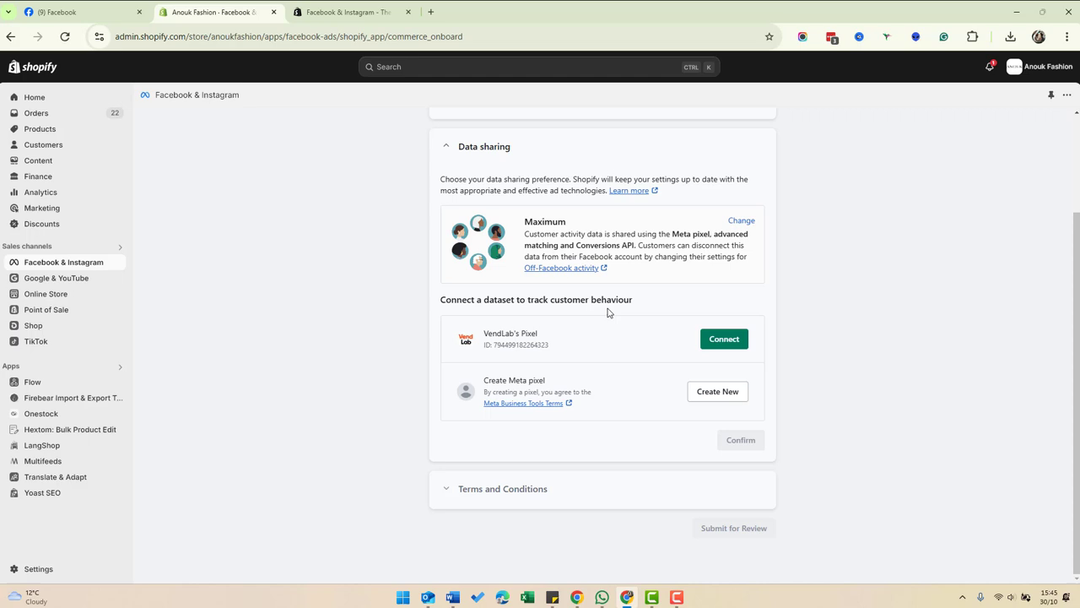
mouse_move(621, 317)
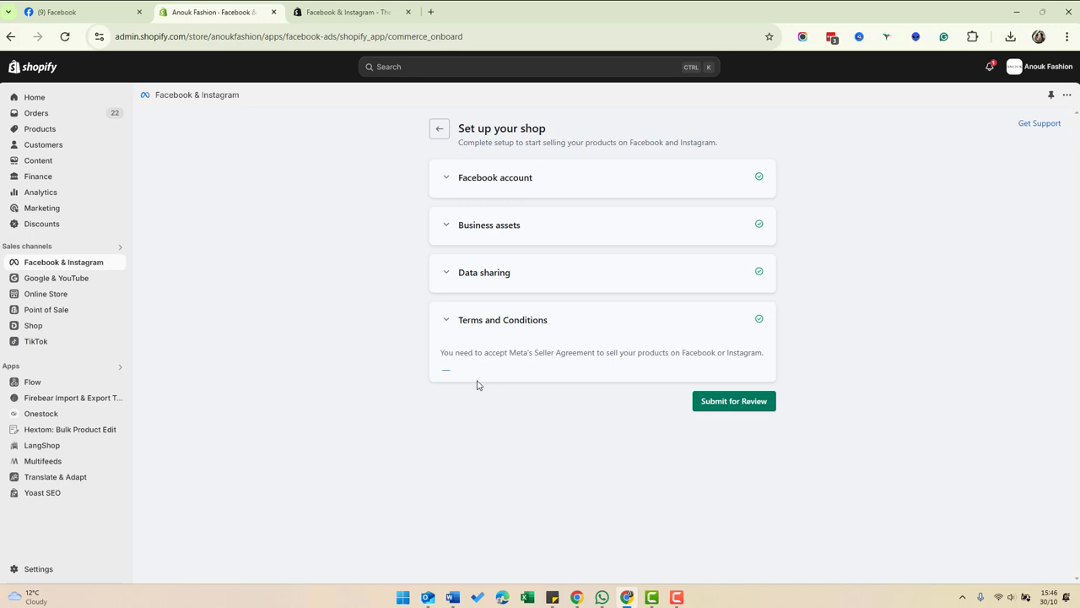
Submit the channel for review and expand the Connected product catalogue details.
click(733, 402)
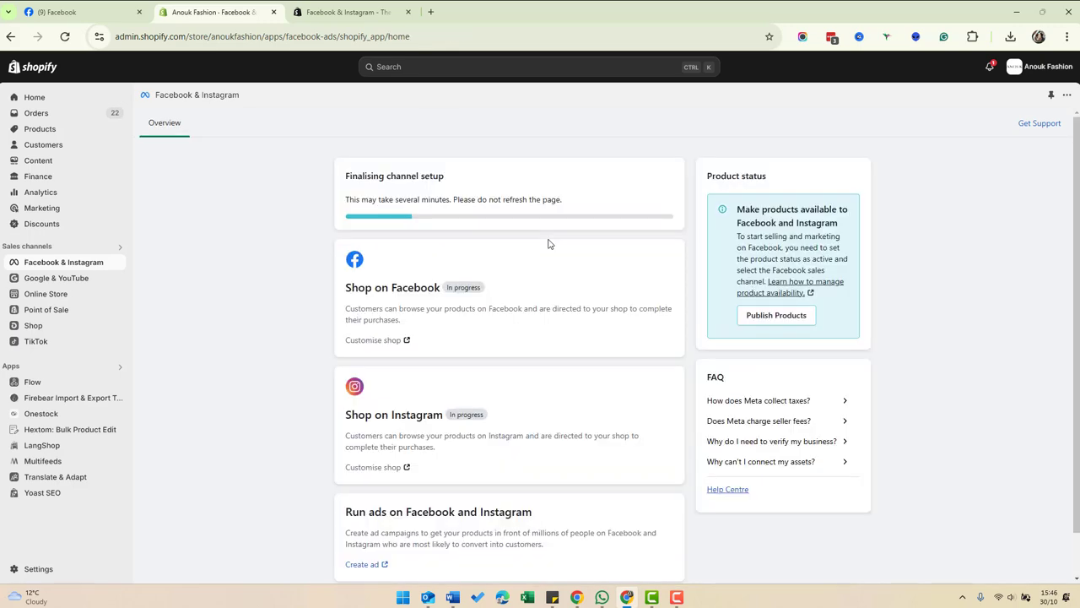
mouse_move(1053, 108)
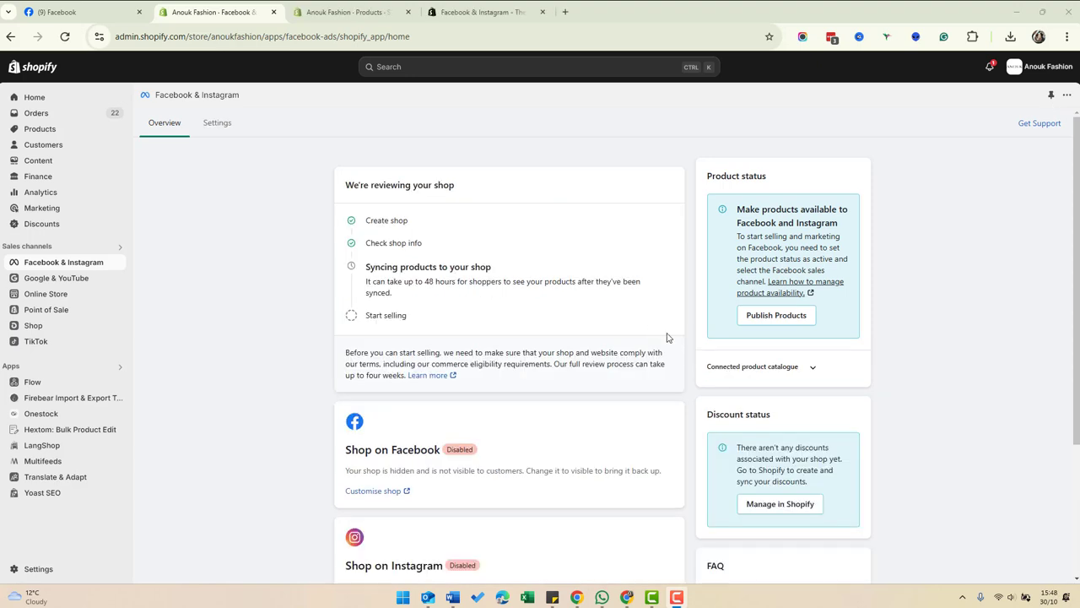
mouse_move(810, 372)
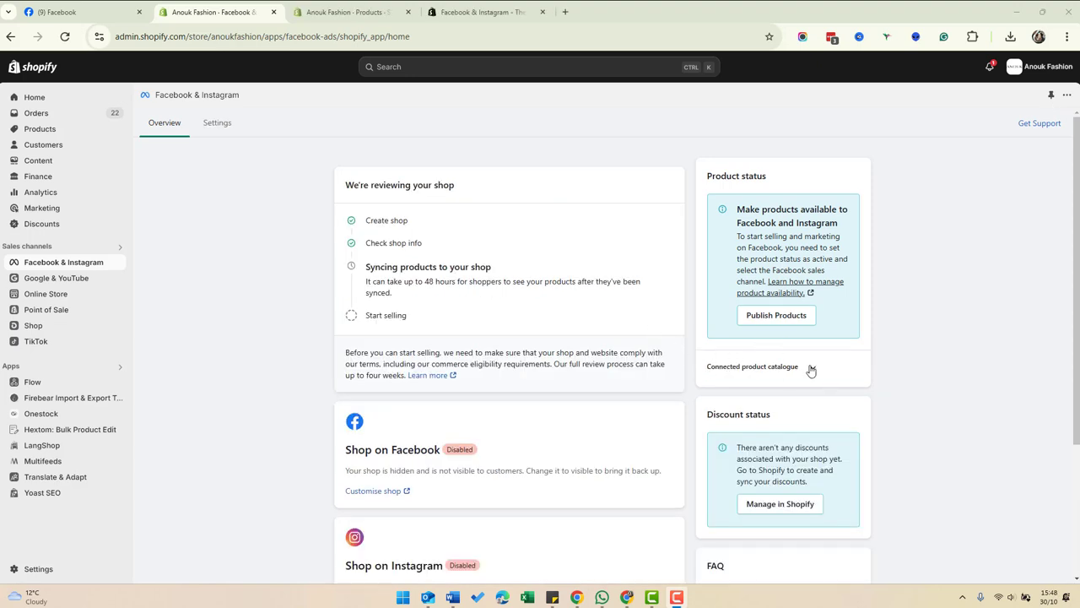
click(810, 366)
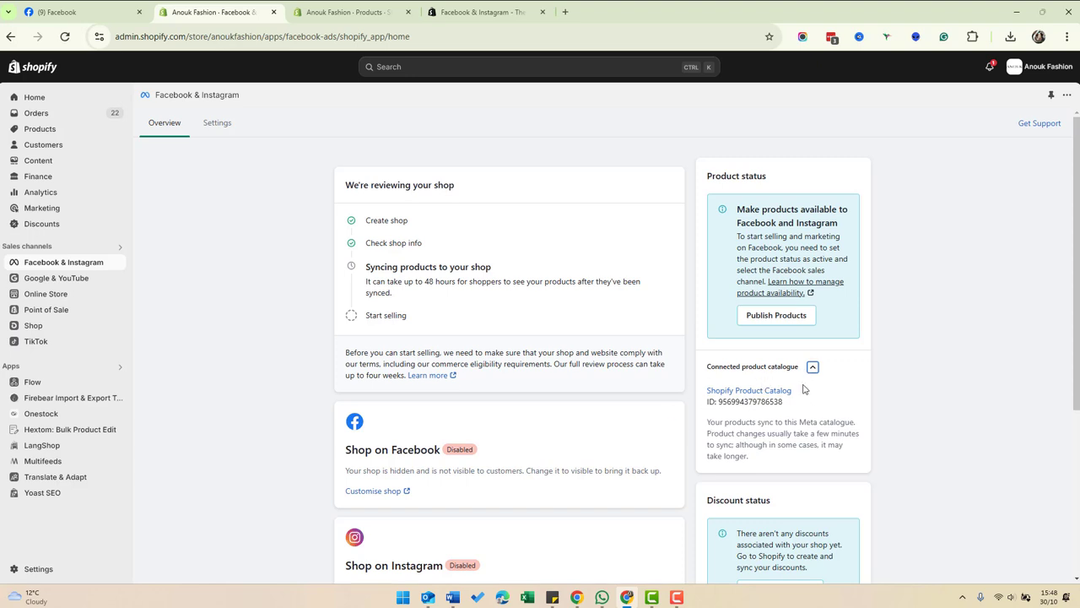
mouse_move(898, 293)
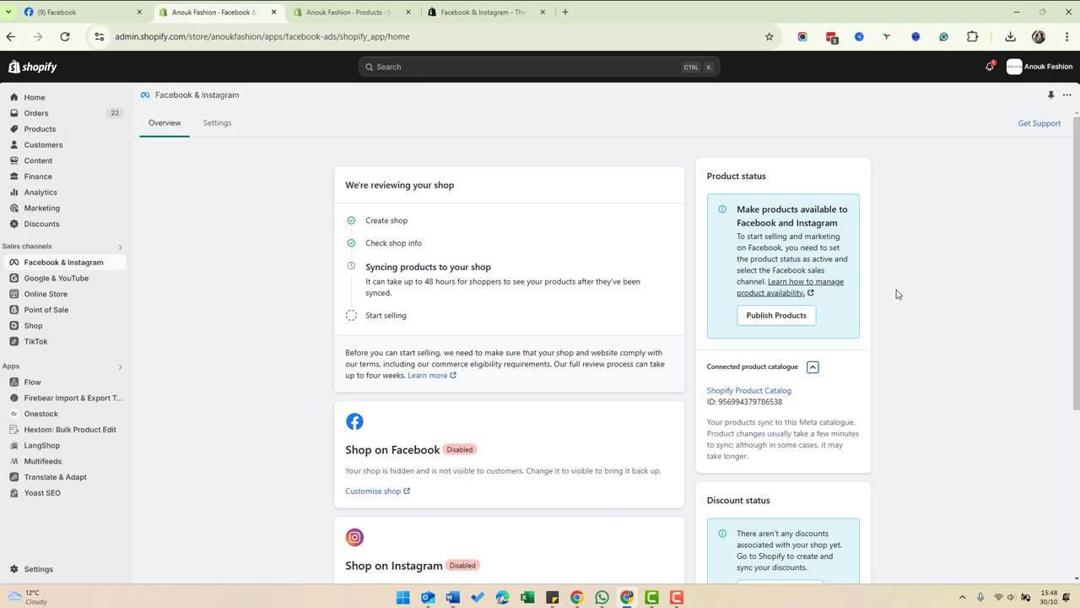
mouse_move(41, 128)
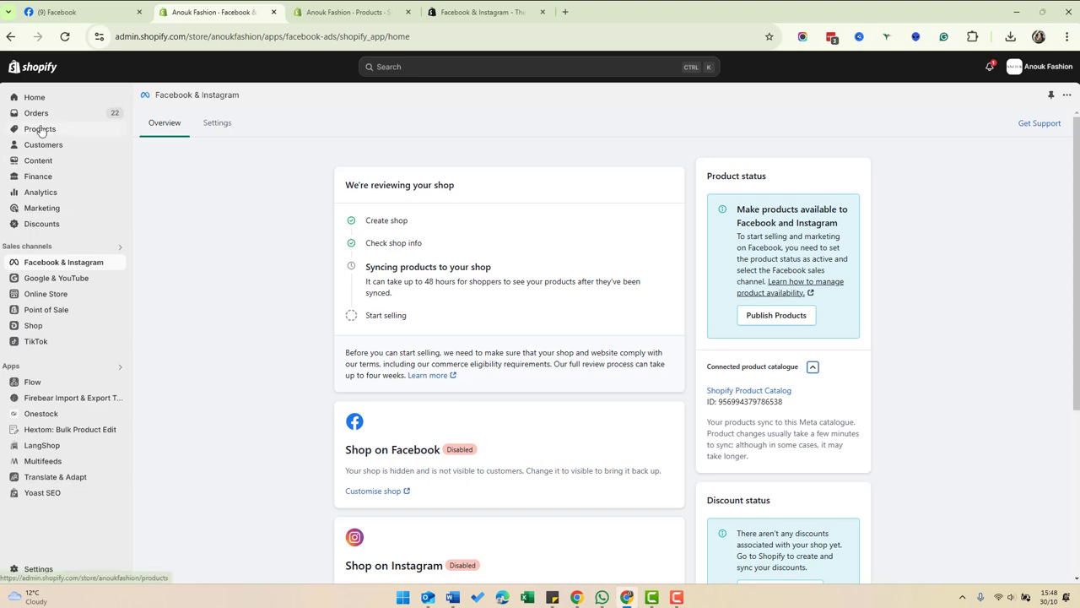
Check the Baggy Jeans mit Mittelhohem Bund product's sales channels include Facebook & Instagram.
click(41, 129)
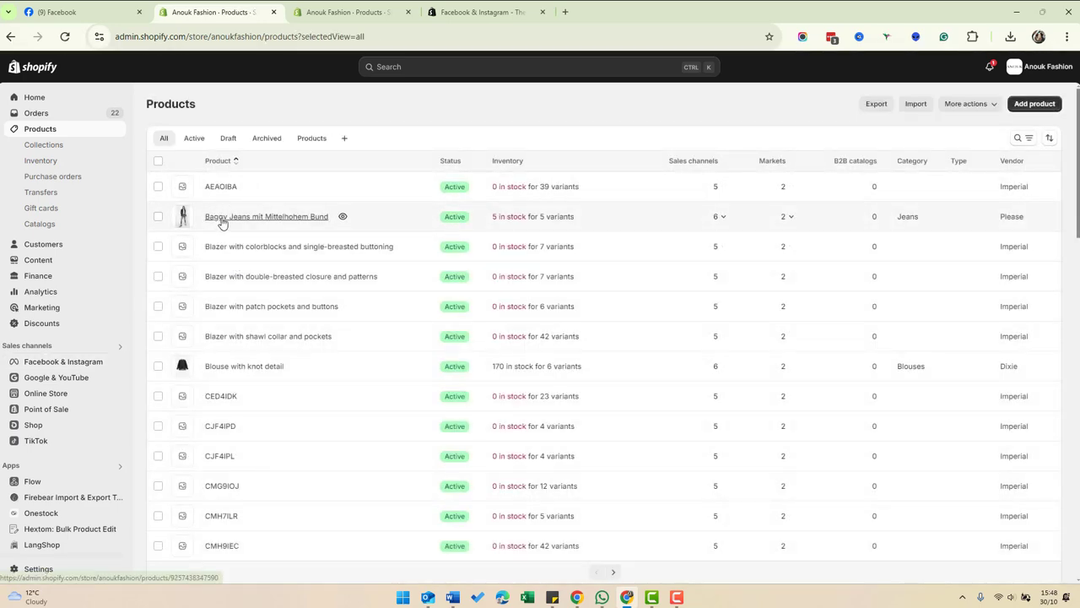
click(267, 216)
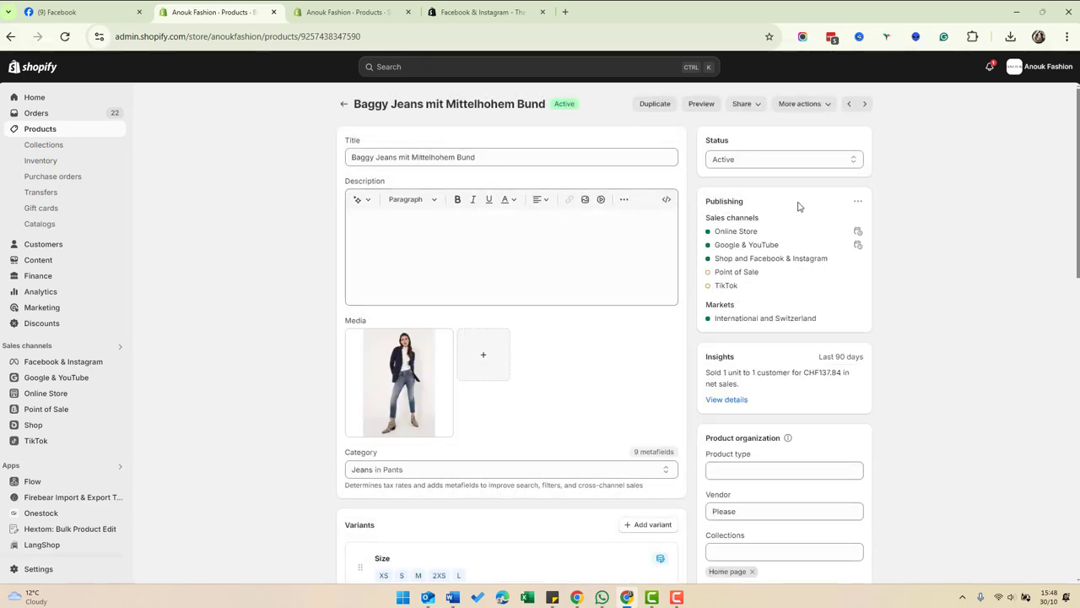
click(857, 201)
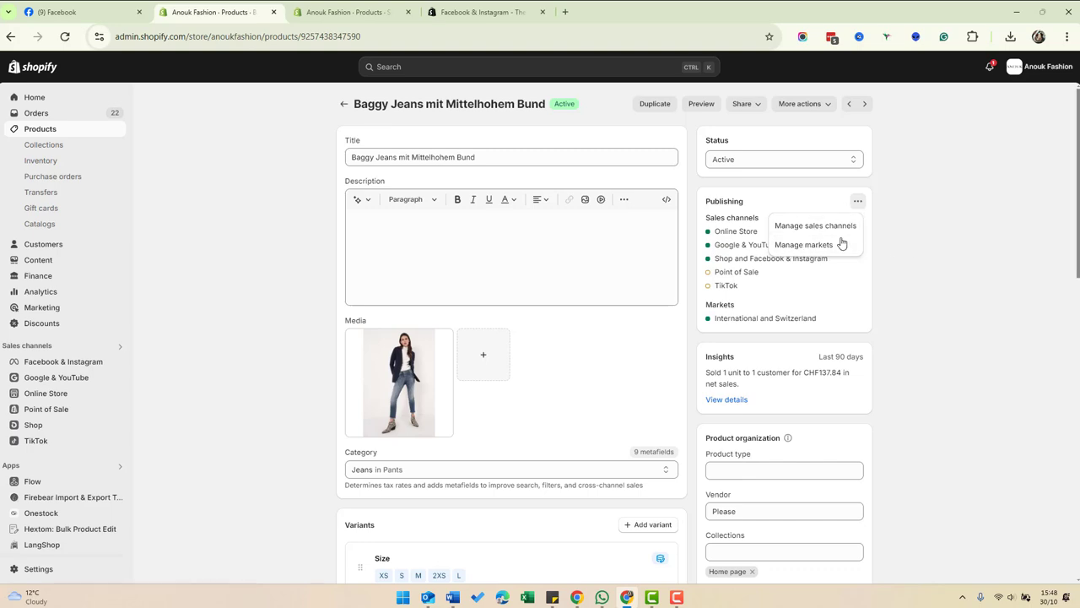
click(814, 226)
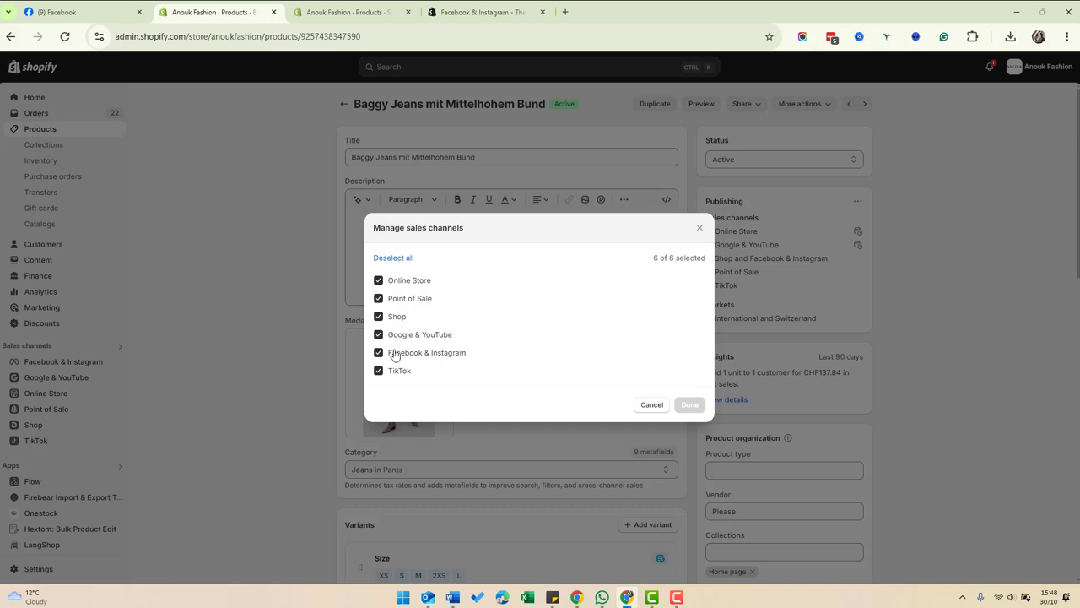
click(688, 405)
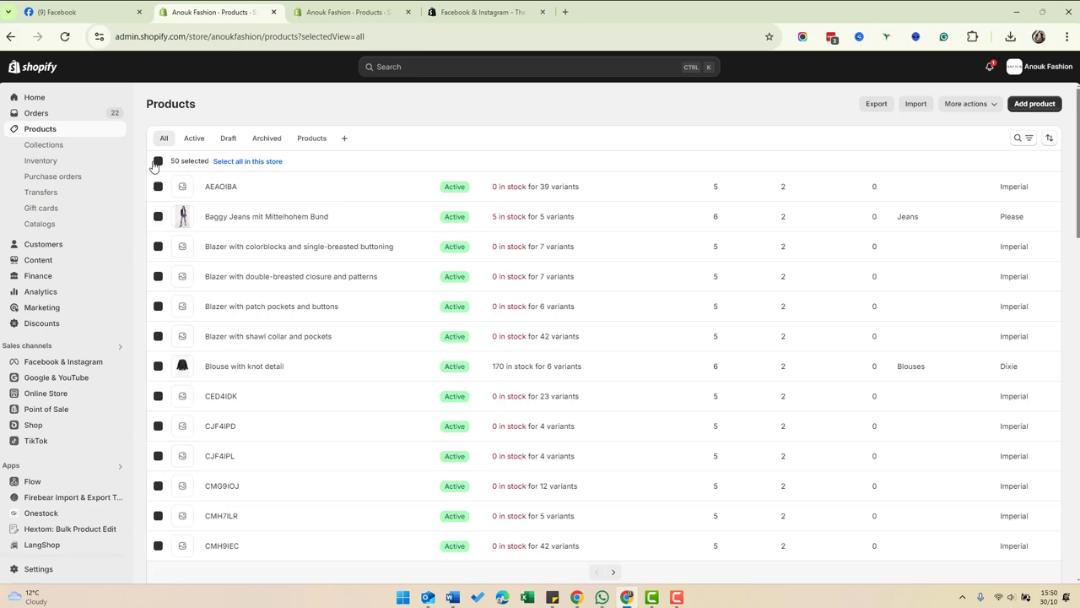
Select all 50 products in the bulk editor and review the Facebook & Instagram column.
click(246, 162)
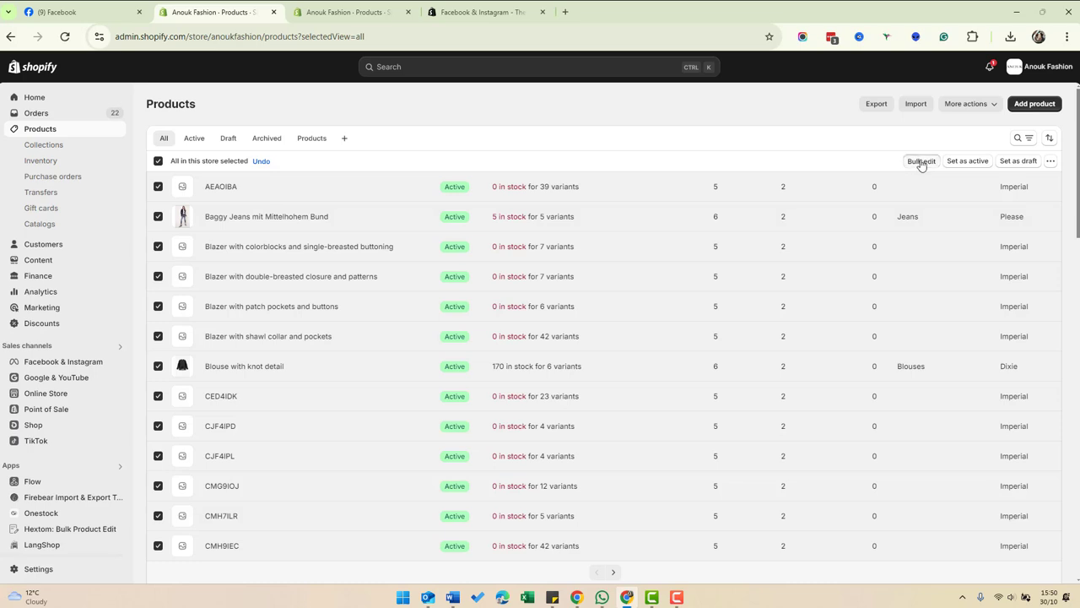
click(922, 162)
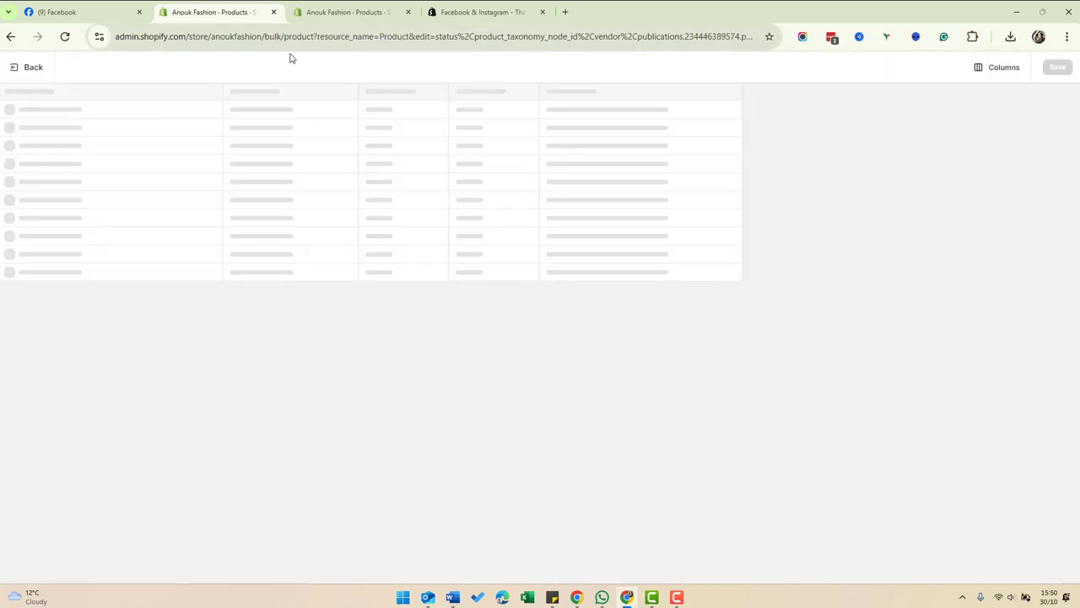
click(1003, 68)
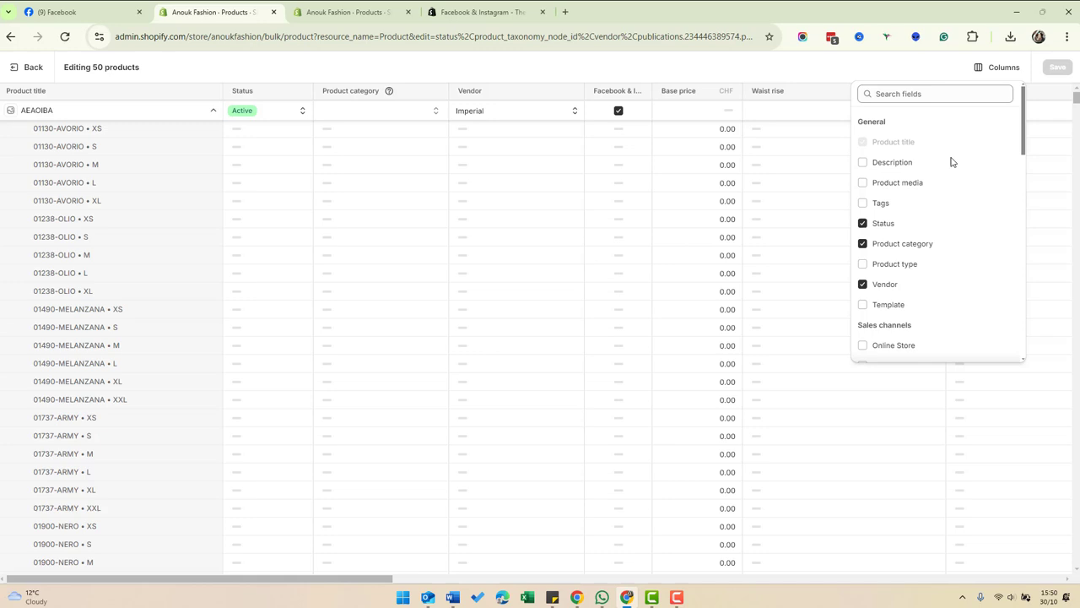
scroll(down, 3)
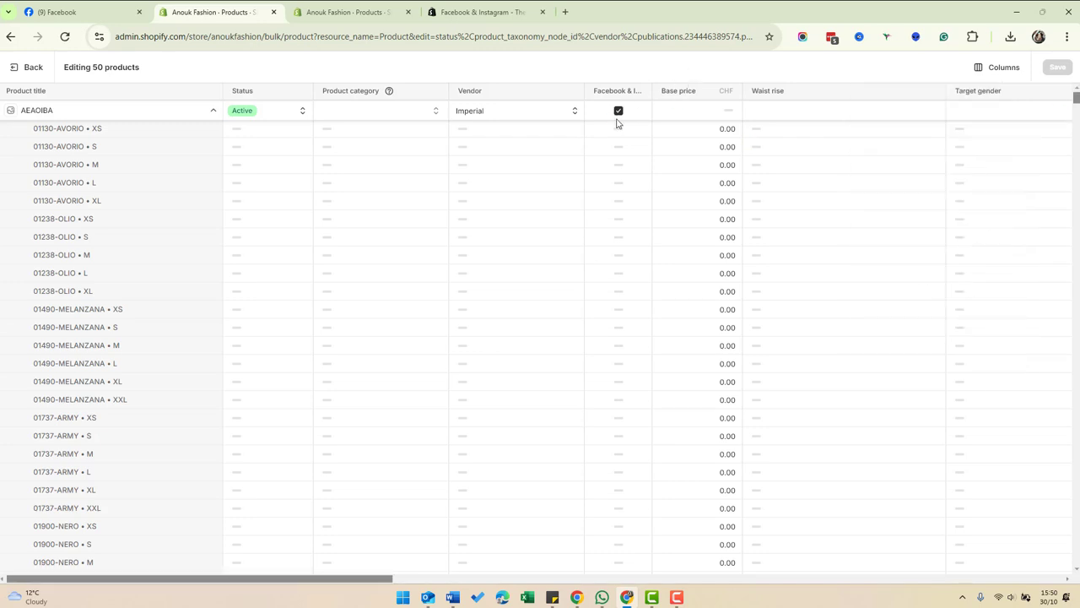
scroll(down, 3)
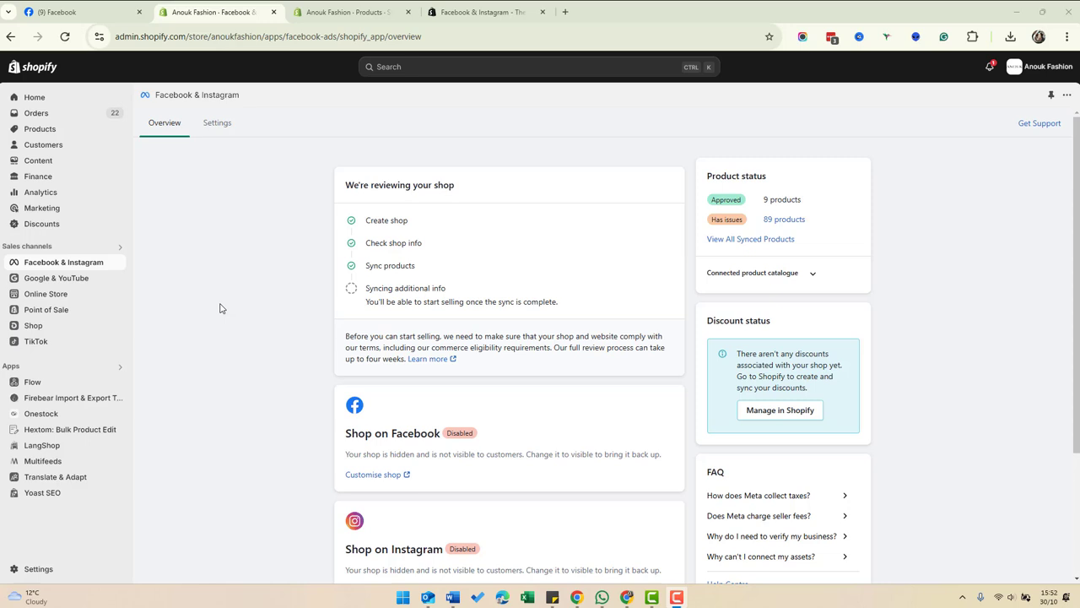
mouse_move(216, 122)
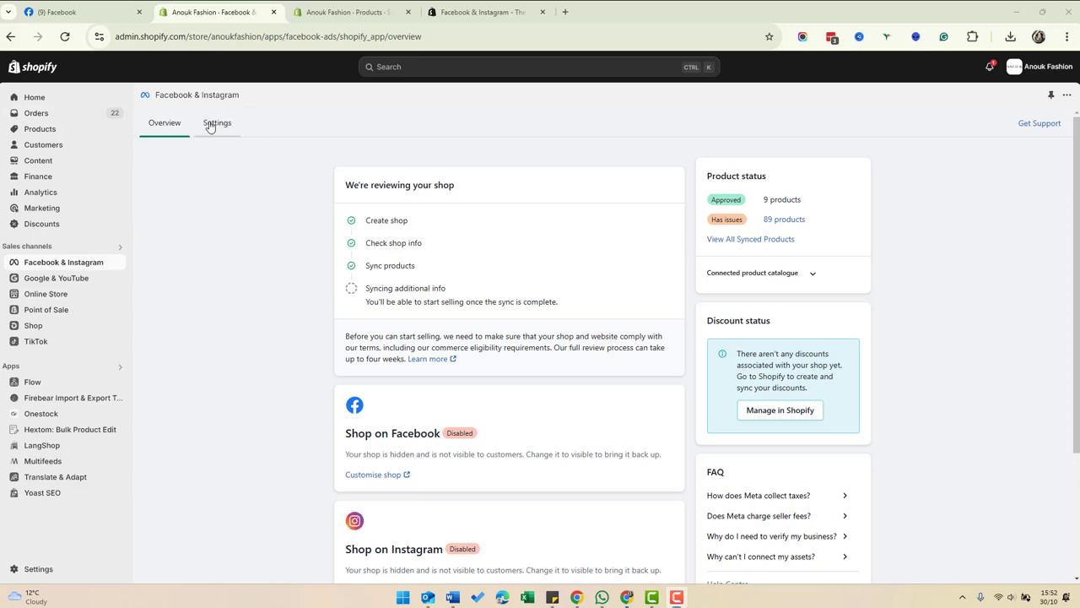
Review the channel Settings: Maximum data sharing, VendLab pixel, delivery settings and connected shops.
click(216, 122)
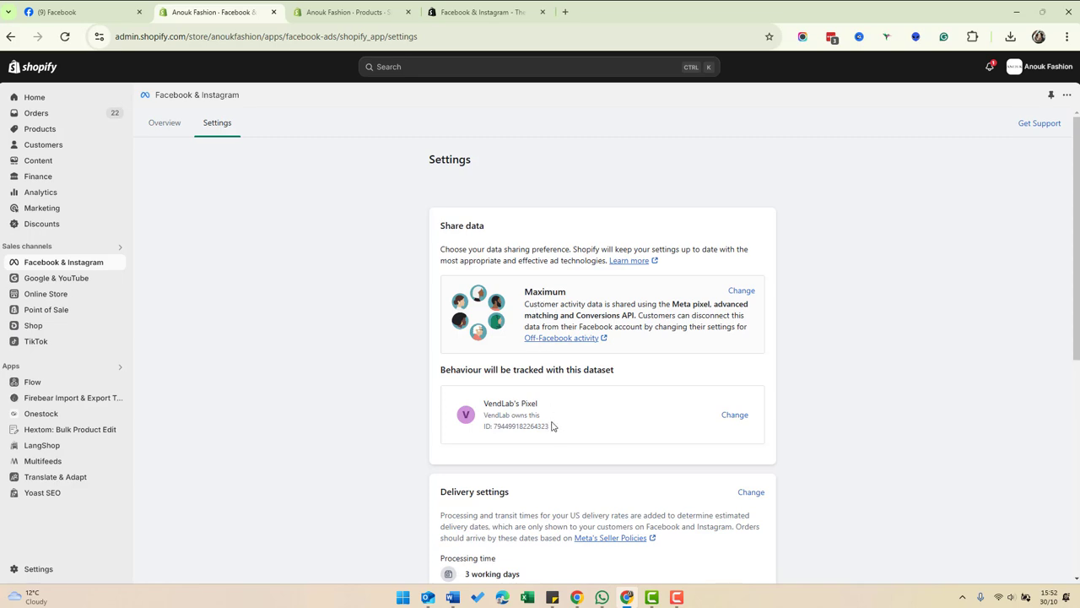
scroll(down, 3)
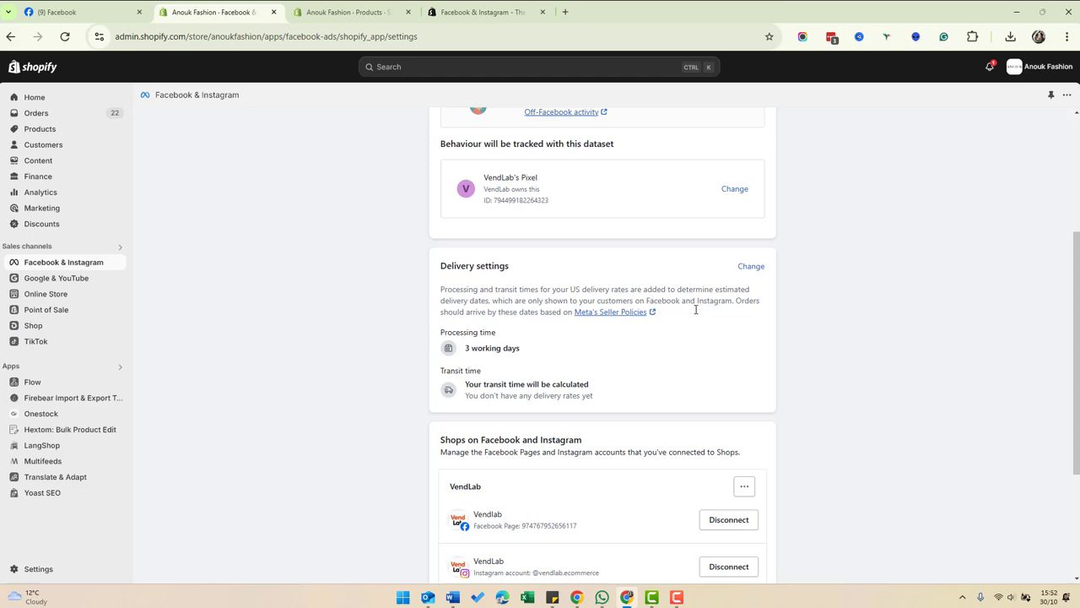
click(750, 267)
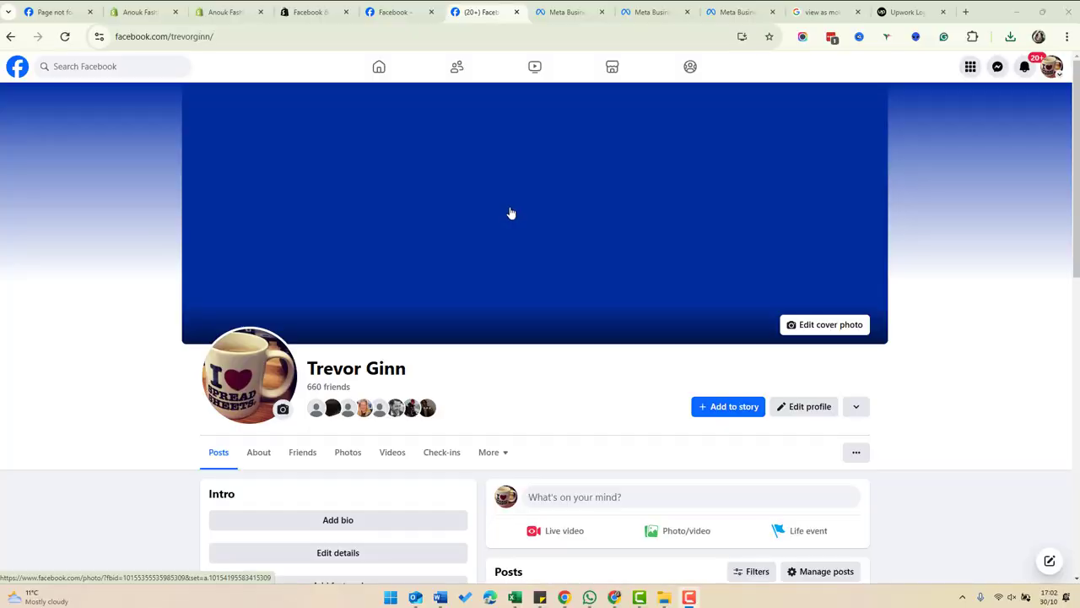
mouse_move(554, 193)
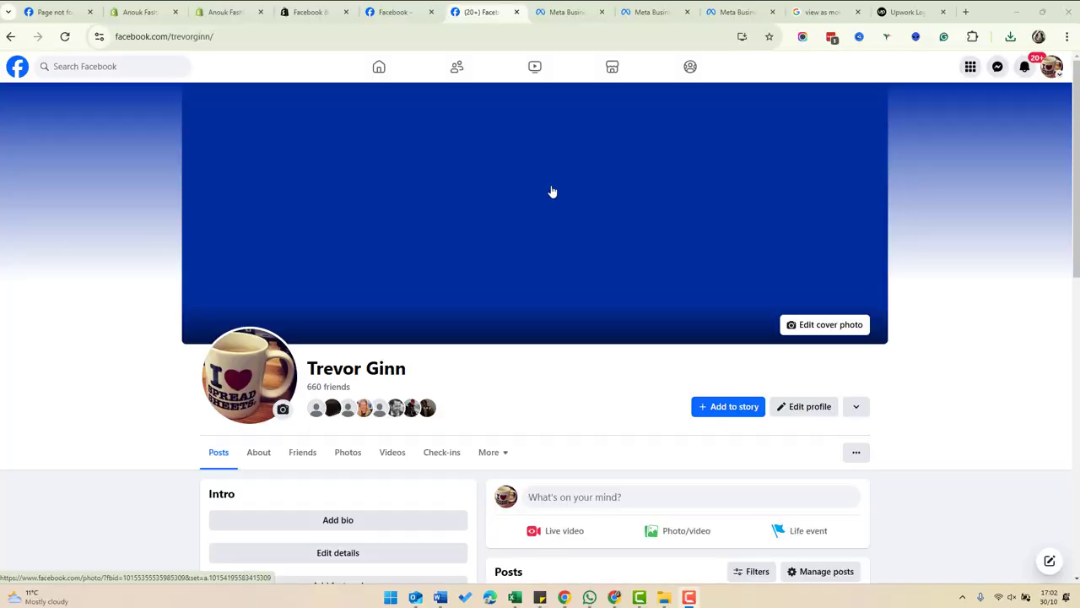
mouse_move(233, 326)
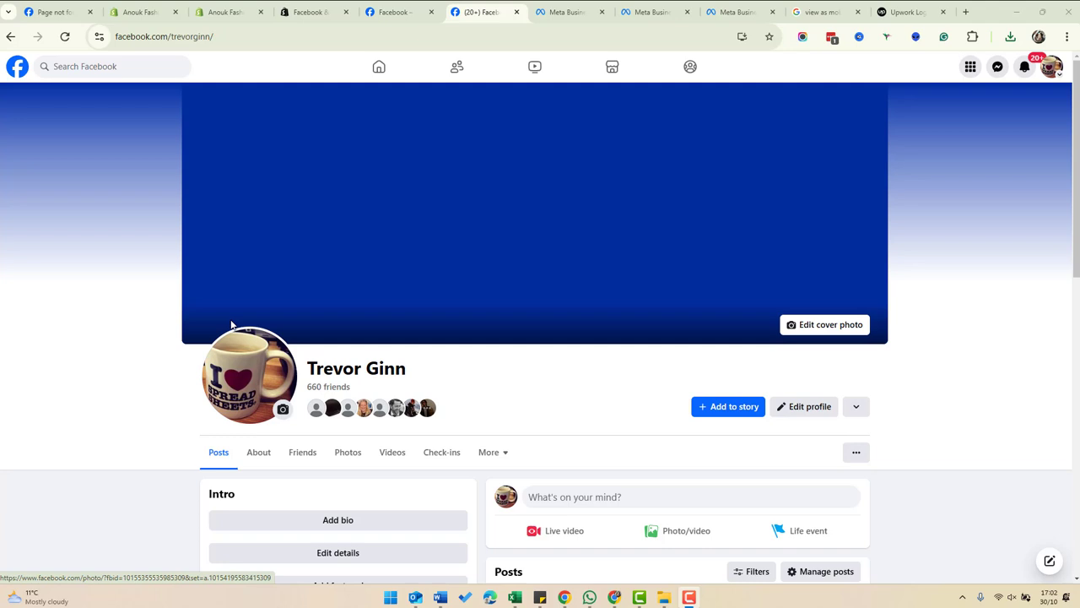
mouse_move(368, 280)
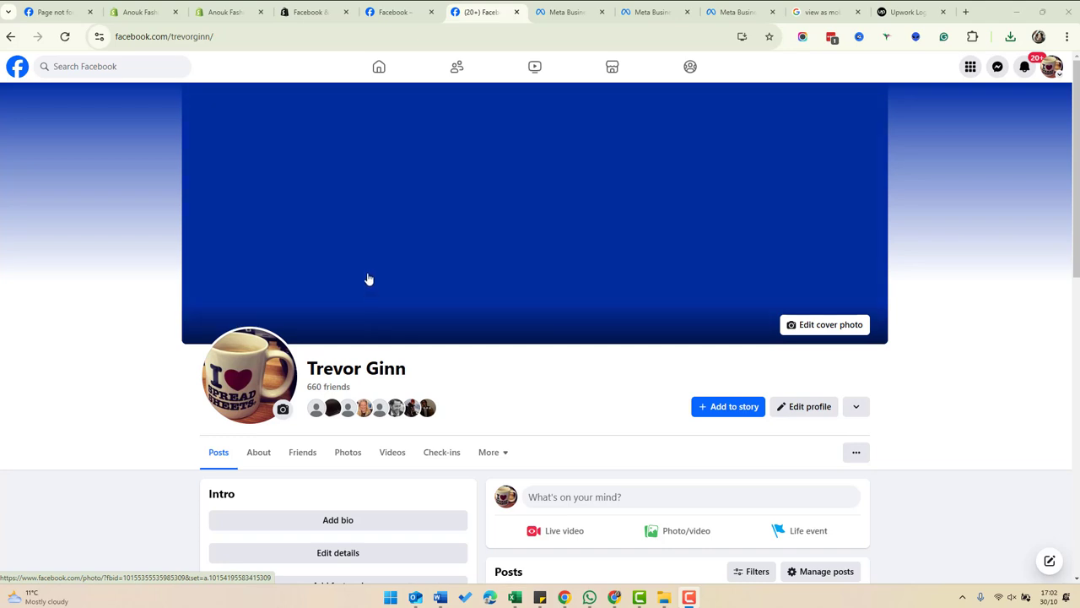
Switch to the Hello Baby page and open its Meta Business Suite home.
click(1050, 67)
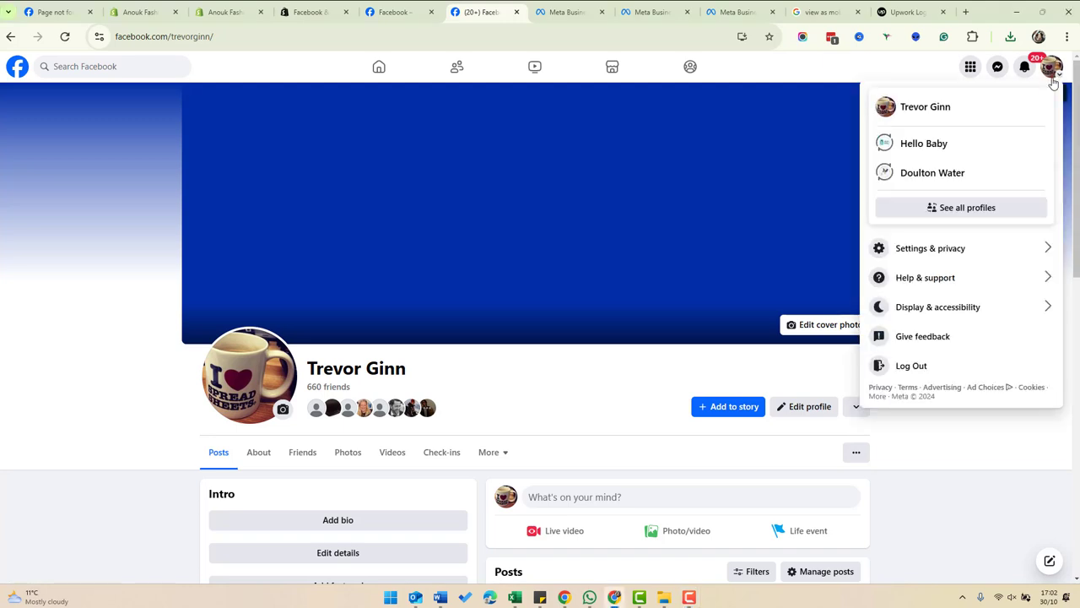
click(923, 142)
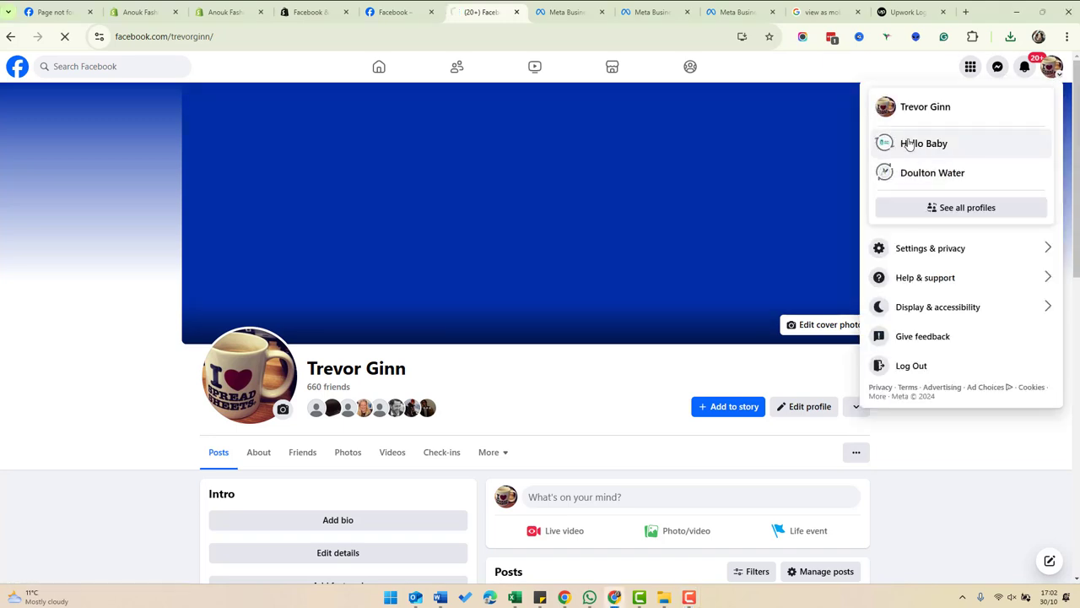
click(925, 142)
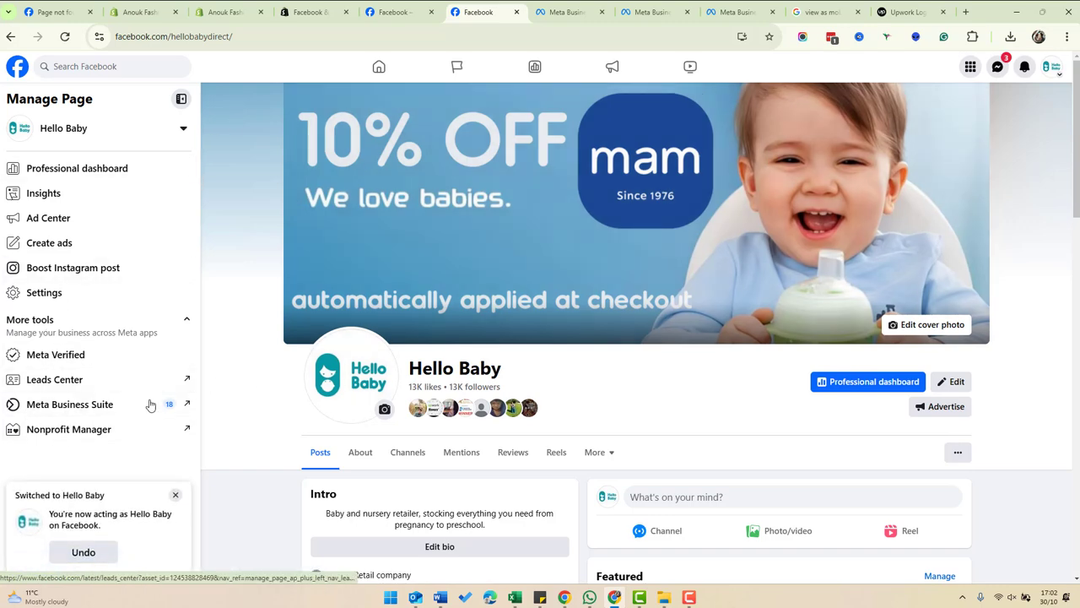
click(69, 405)
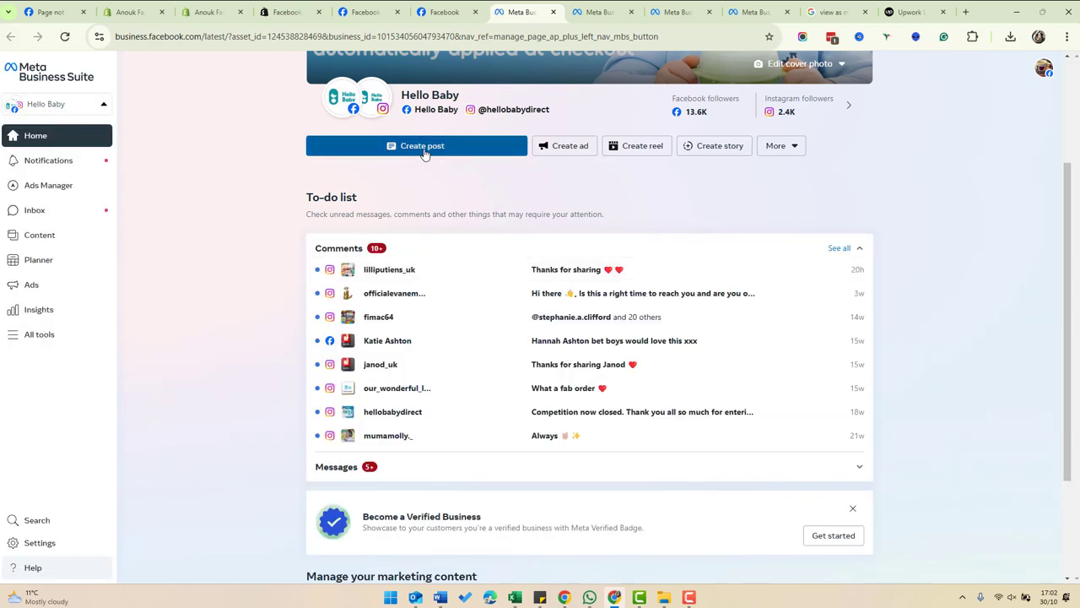
Start a new Hello Baby post and add the earmuffs photo to it.
click(415, 145)
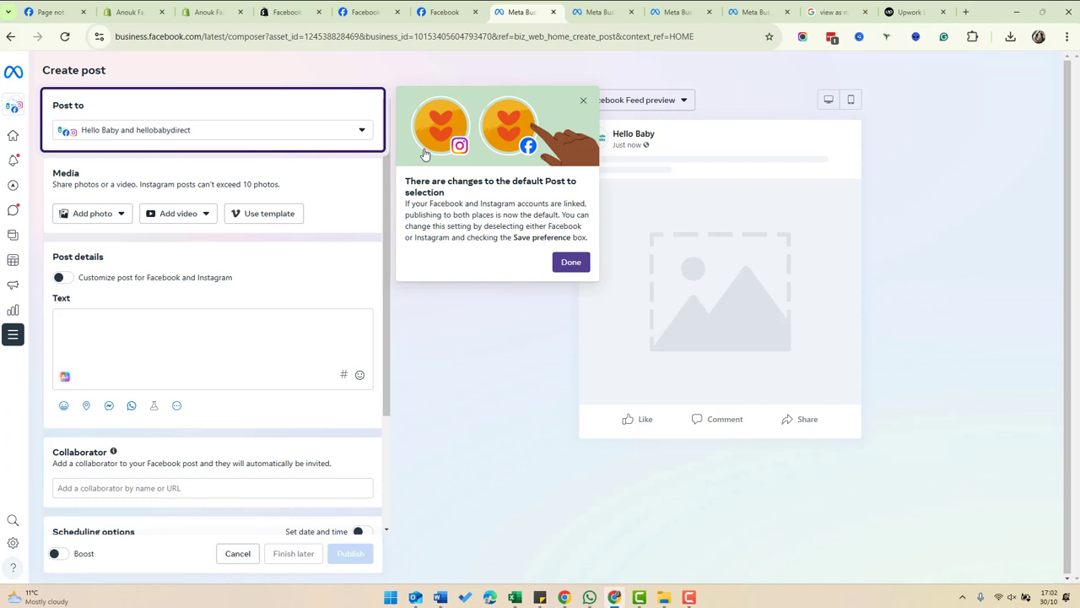
click(361, 128)
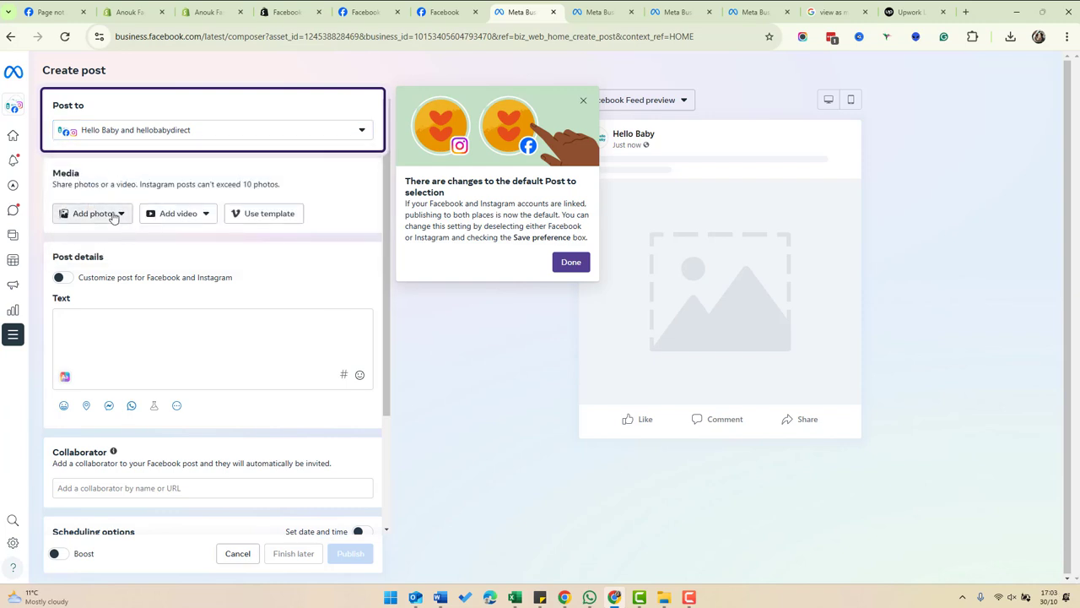
click(92, 212)
text(b)
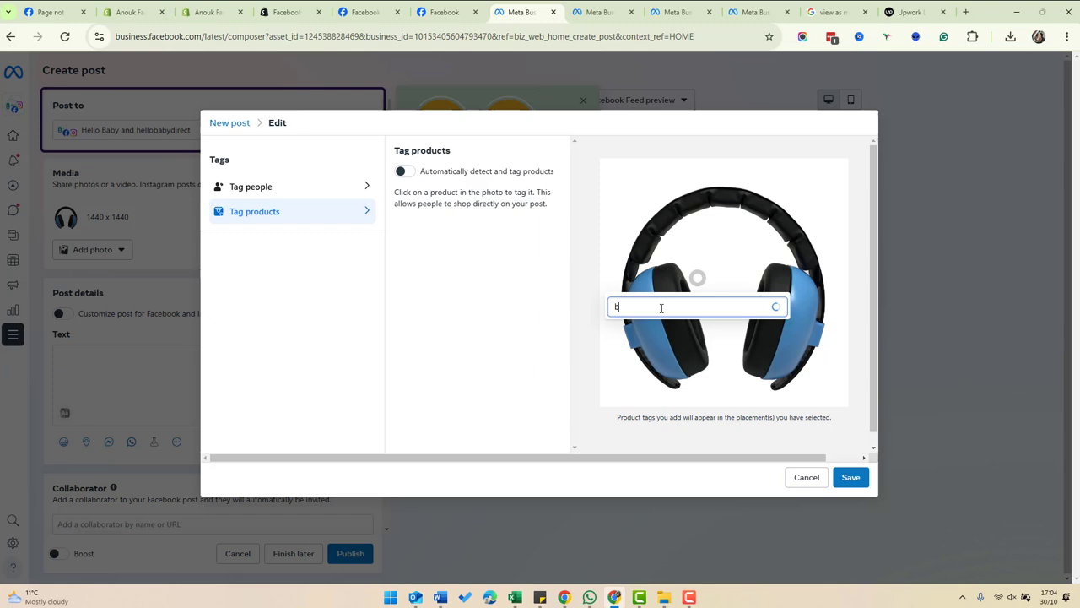
Tag the photo with the Baby Banz Bubzee Infant Hearing Protection Earmuffs product and save.
text(anz)
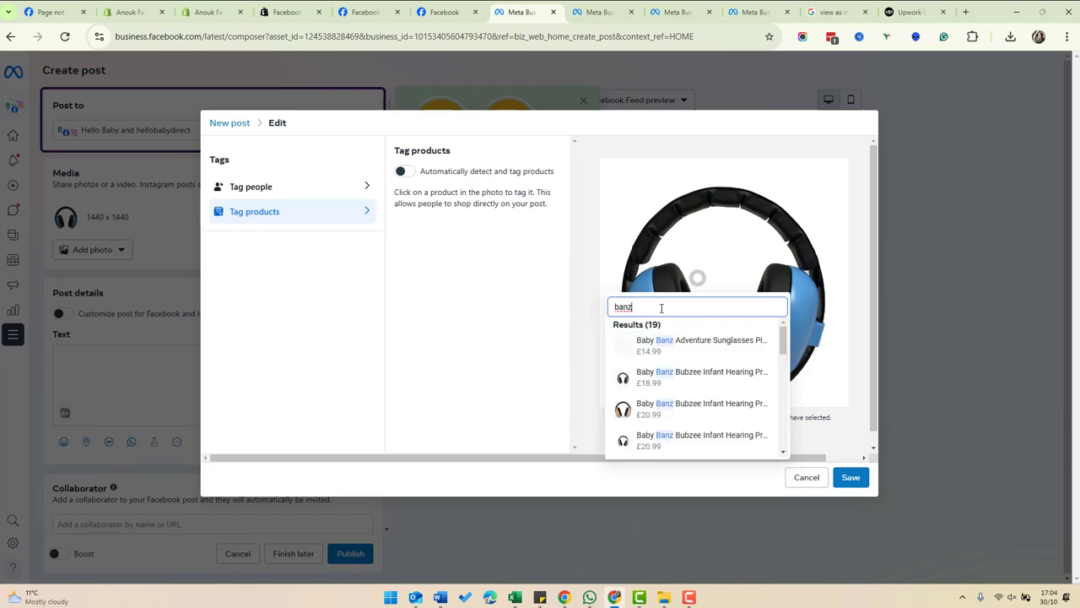
click(702, 377)
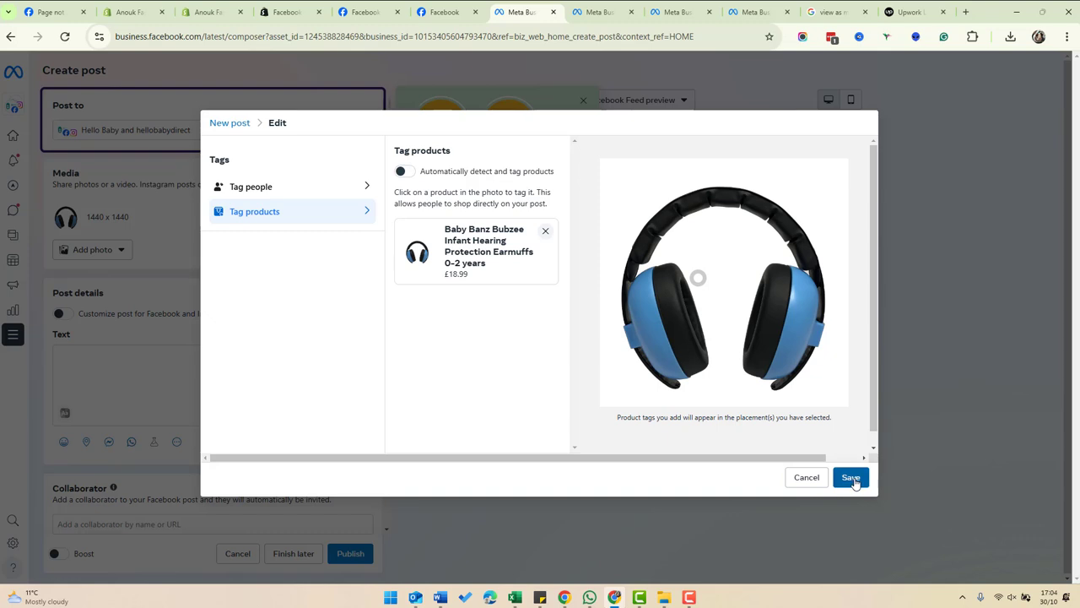
click(850, 476)
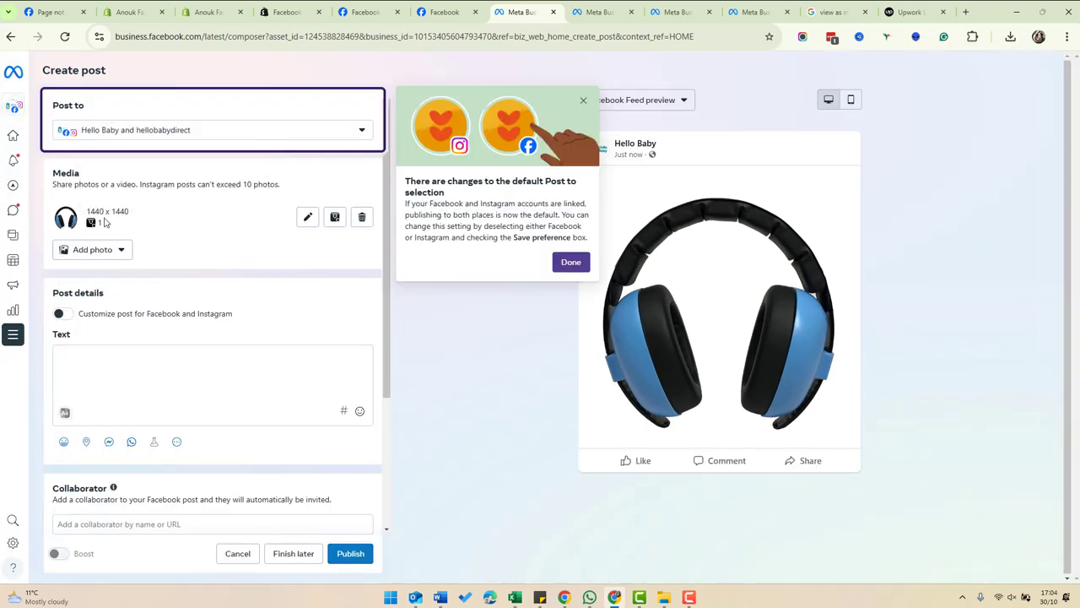